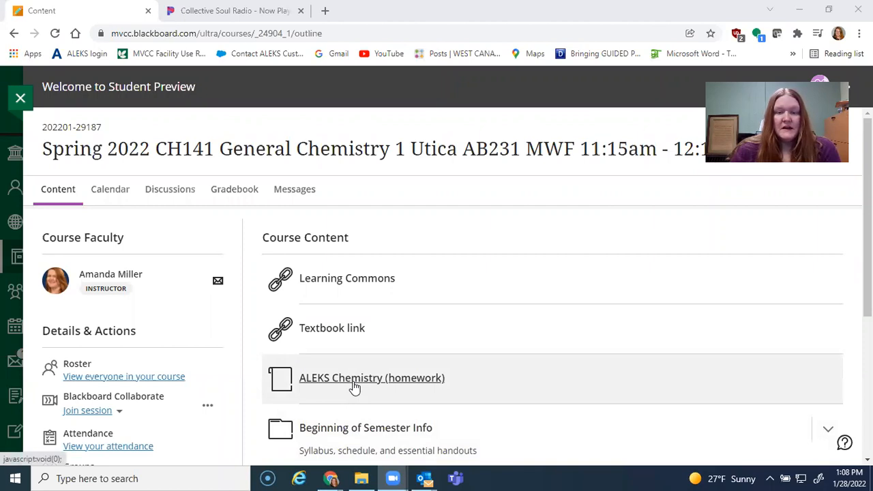
pyautogui.moveTo(402, 408)
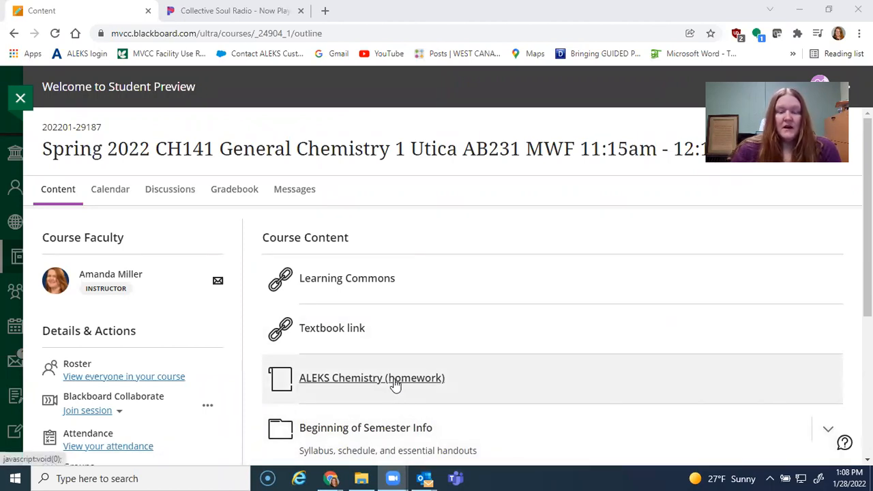
# Step: Launch the ALEKS Chemistry homework from the Blackboard Course Content
pyautogui.click(371, 378)
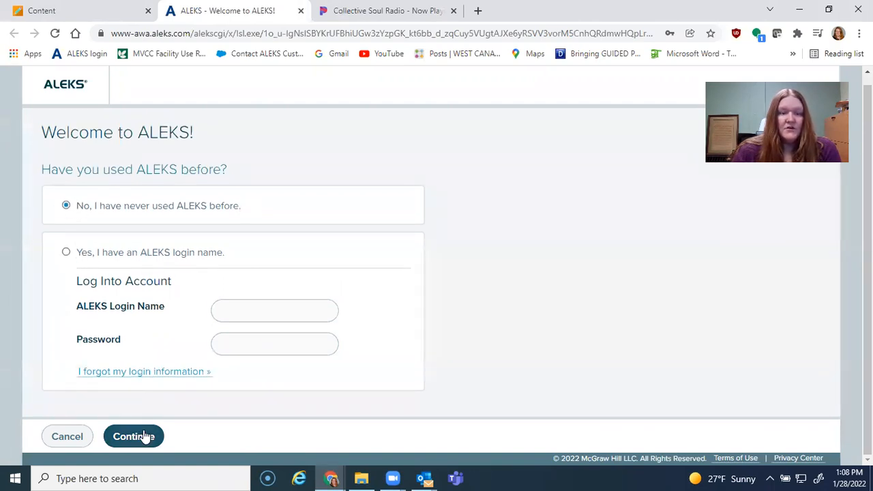
# Step: Register as a new ALEKS user, accept the Terms of Use and submit to pair with the institution account
pyautogui.click(134, 437)
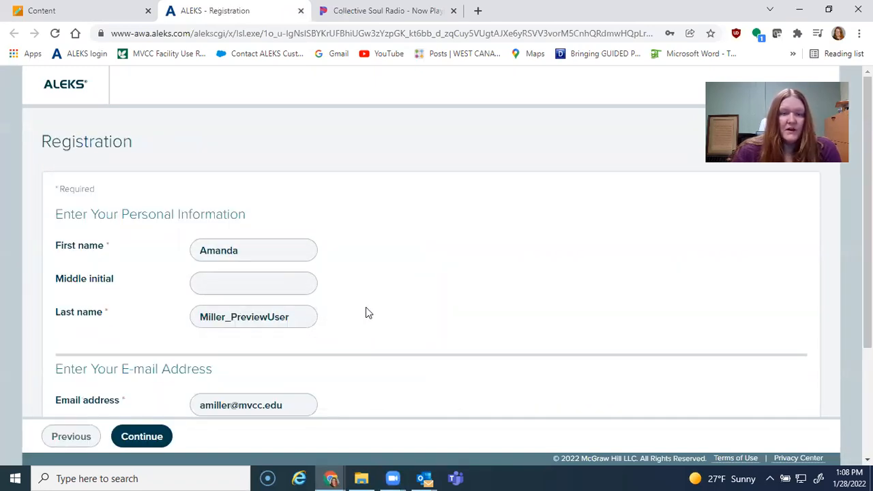
pyautogui.scroll(-3)
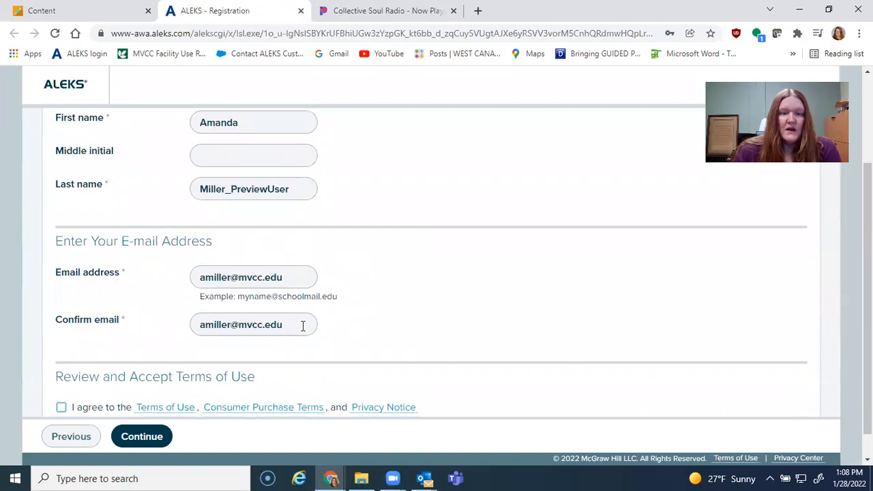
pyautogui.scroll(-3)
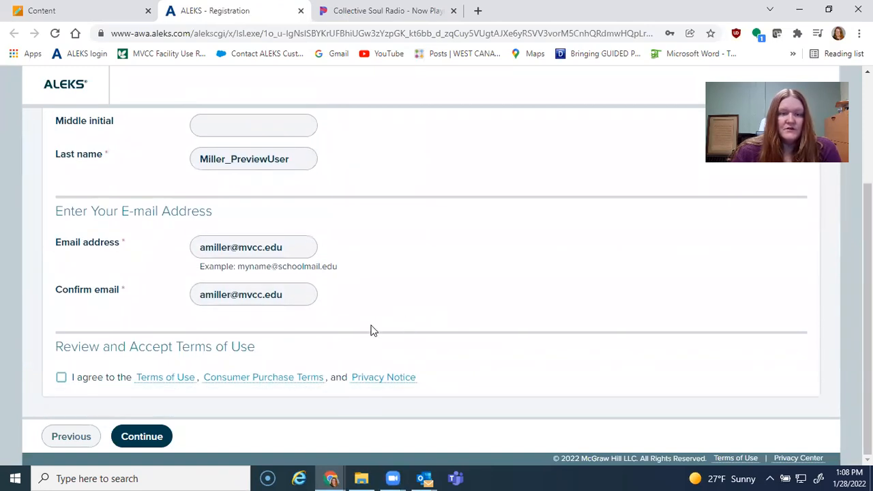
pyautogui.moveTo(96, 413)
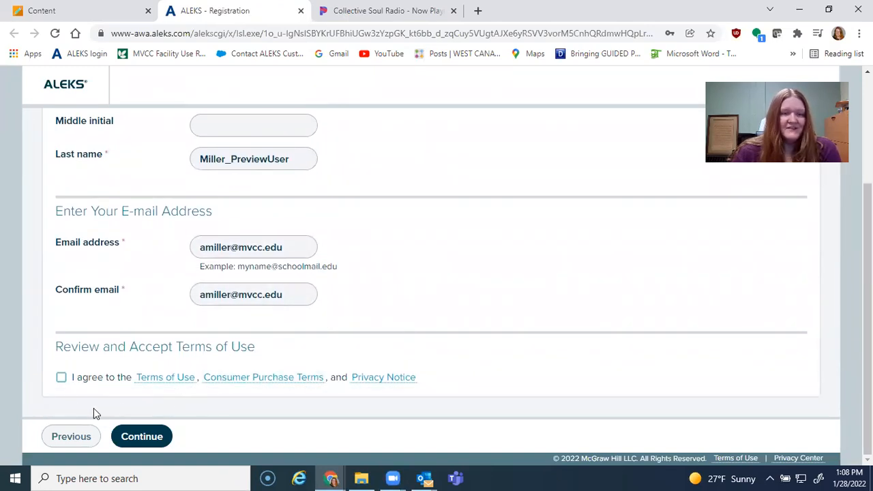
pyautogui.click(61, 377)
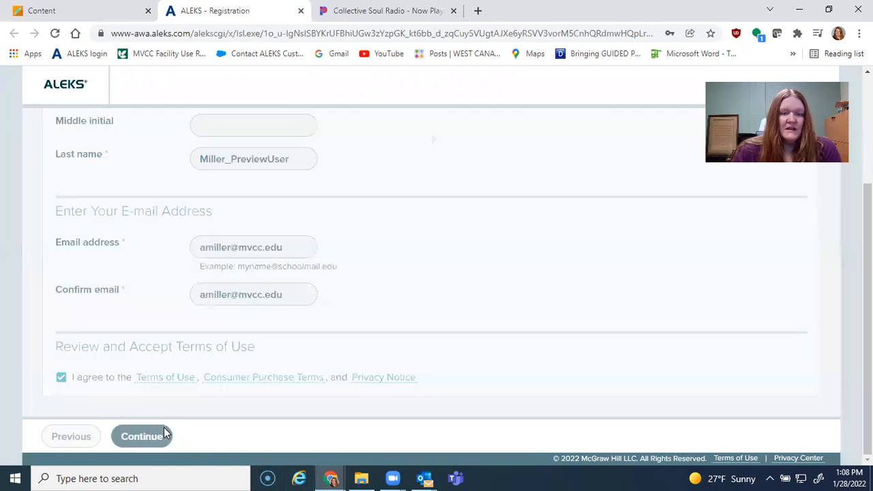
pyautogui.click(141, 436)
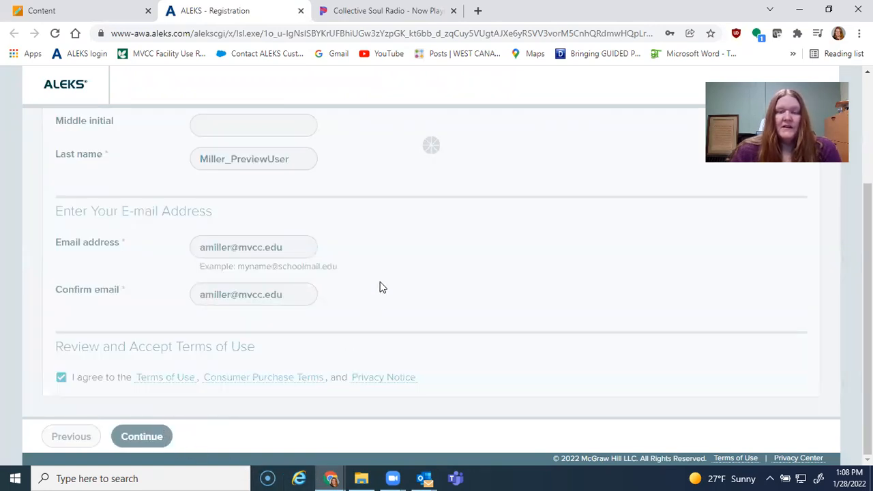
pyautogui.click(141, 436)
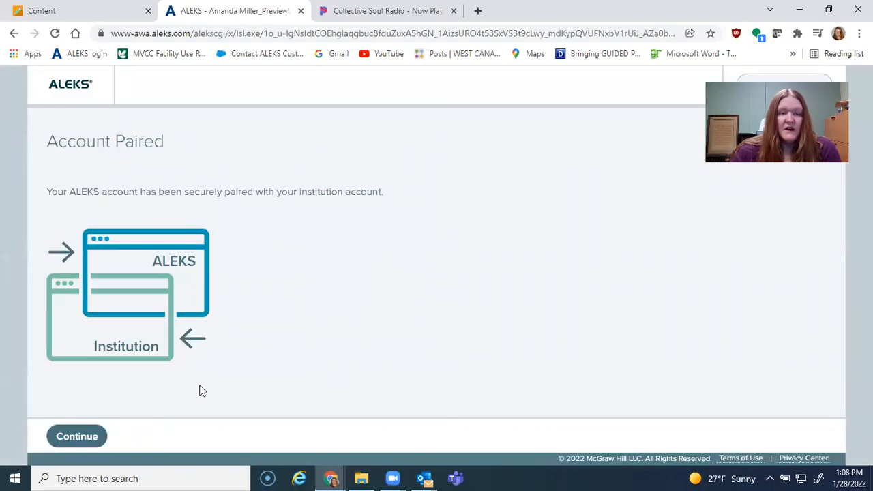
# Step: Continue past the Account Paired screen and the welcome pop-up to reach My Classes
pyautogui.click(76, 436)
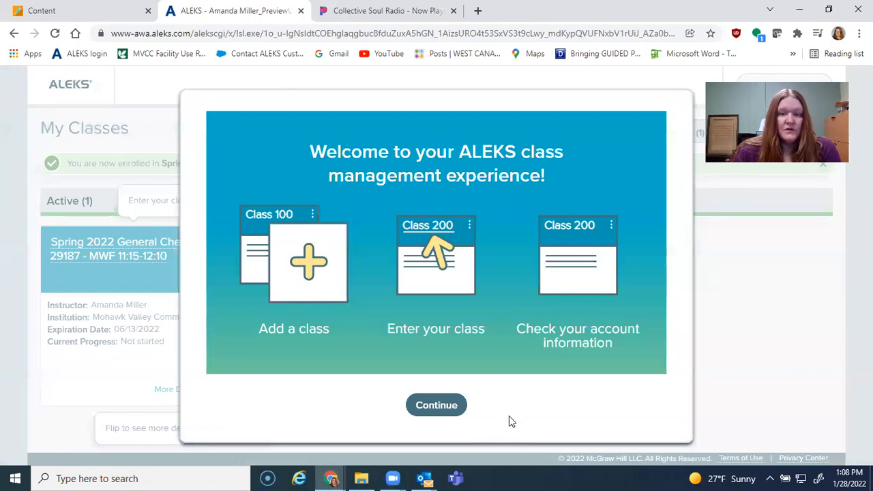
pyautogui.moveTo(505, 418)
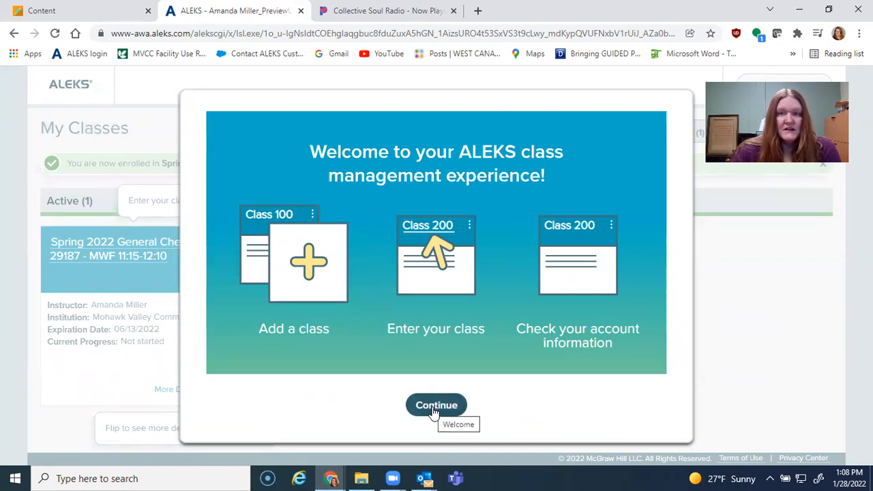
pyautogui.click(436, 405)
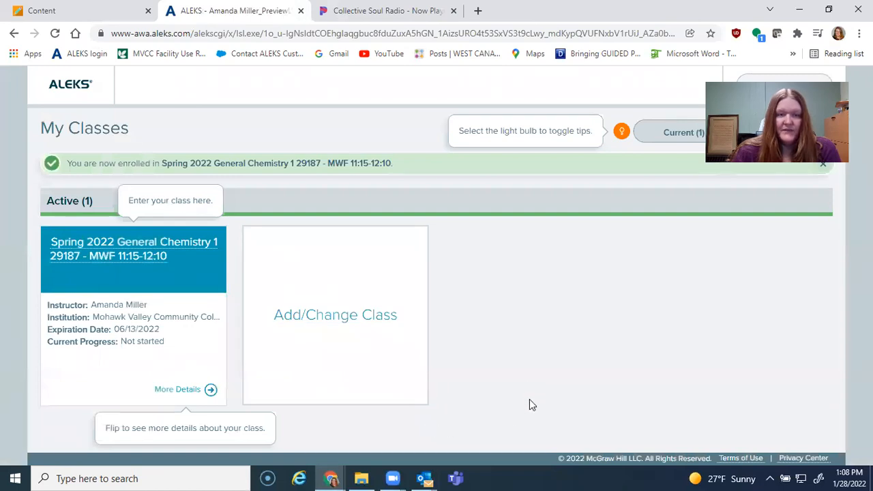
pyautogui.moveTo(121, 256)
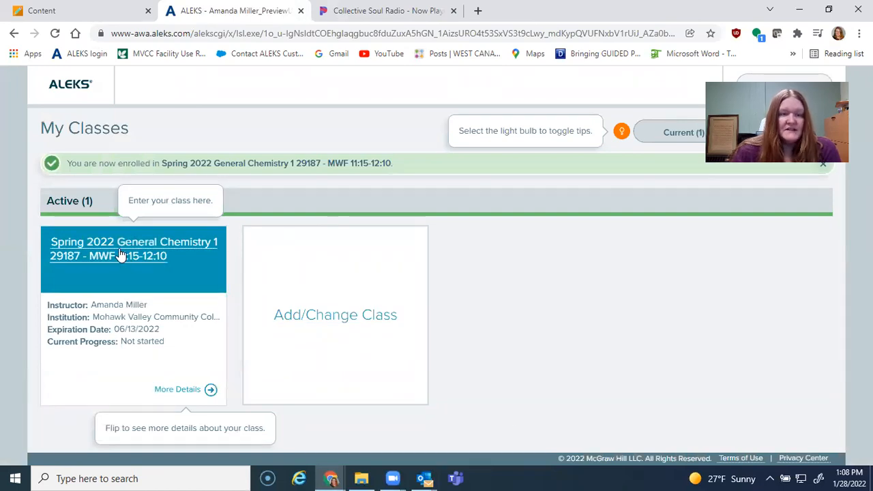
pyautogui.moveTo(94, 373)
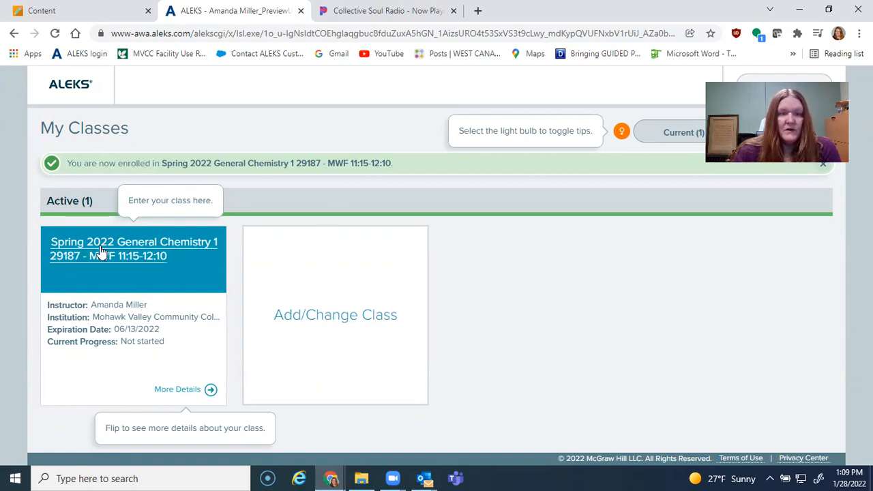
# Step: Enter Spring 2022 General Chemistry 1, pass its intro slides and menu tip, and start the Tools Tutorial
pyautogui.click(134, 249)
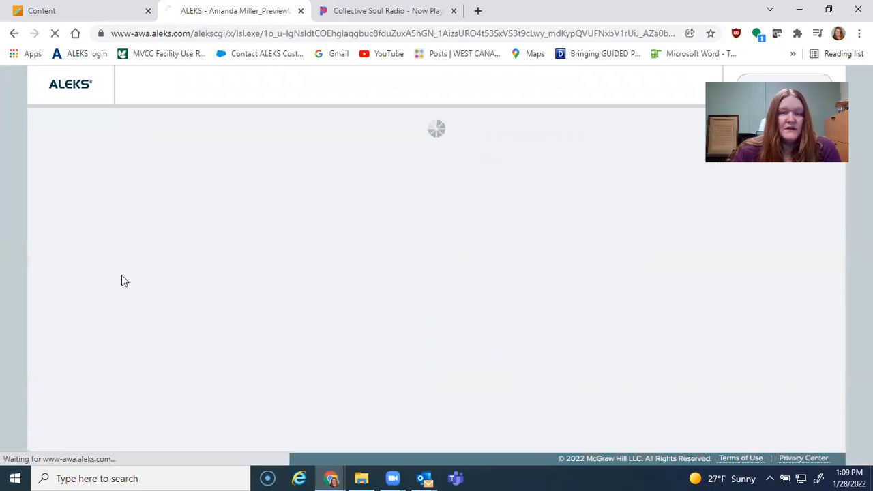
pyautogui.moveTo(132, 277)
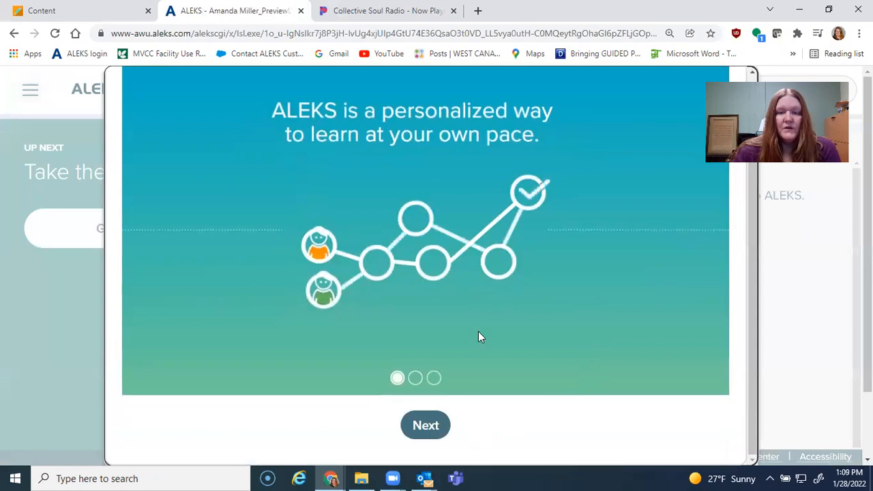
pyautogui.click(425, 425)
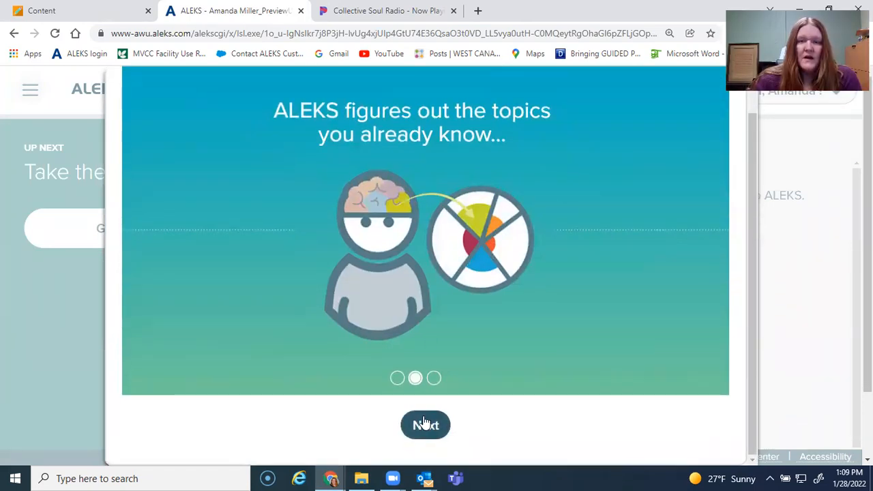
pyautogui.click(425, 424)
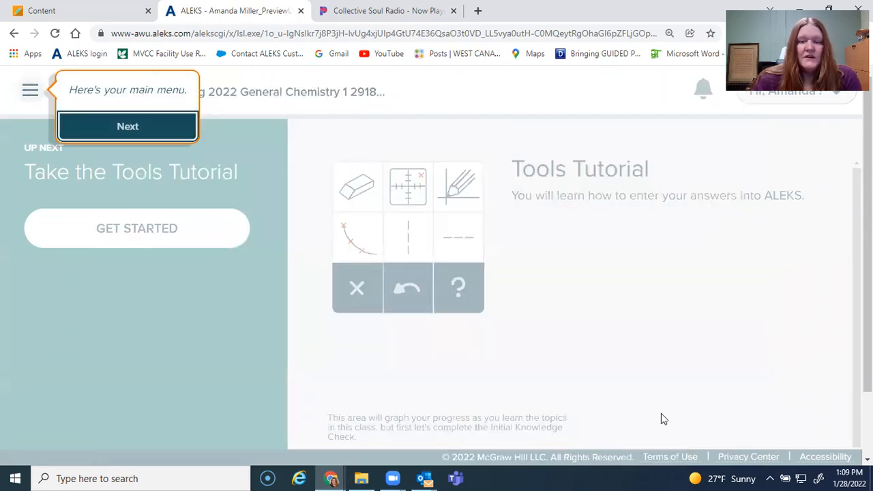
pyautogui.moveTo(256, 172)
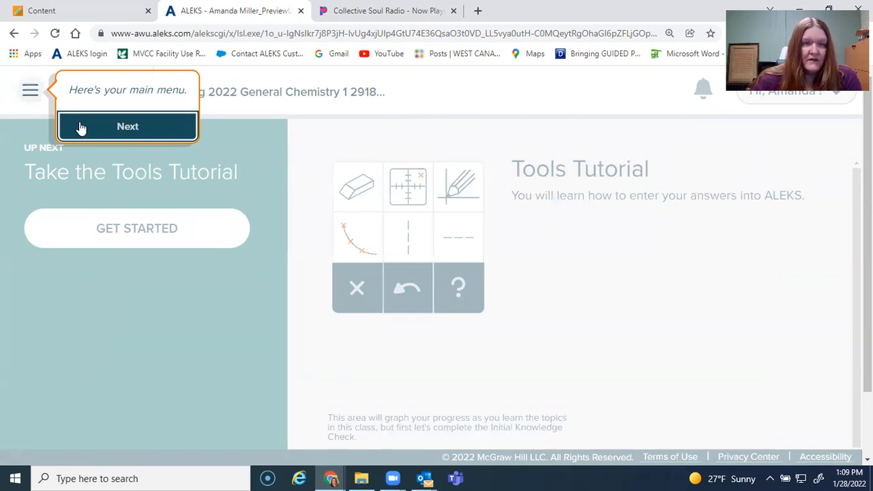
pyautogui.click(127, 126)
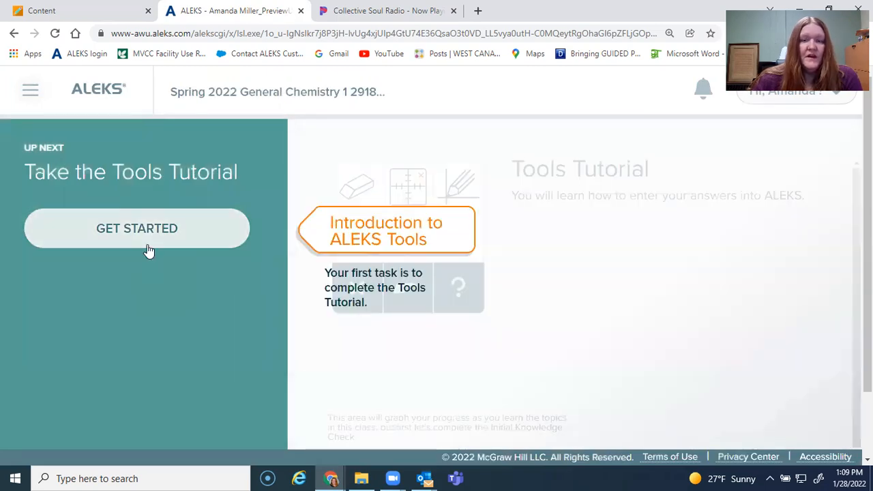
pyautogui.click(137, 228)
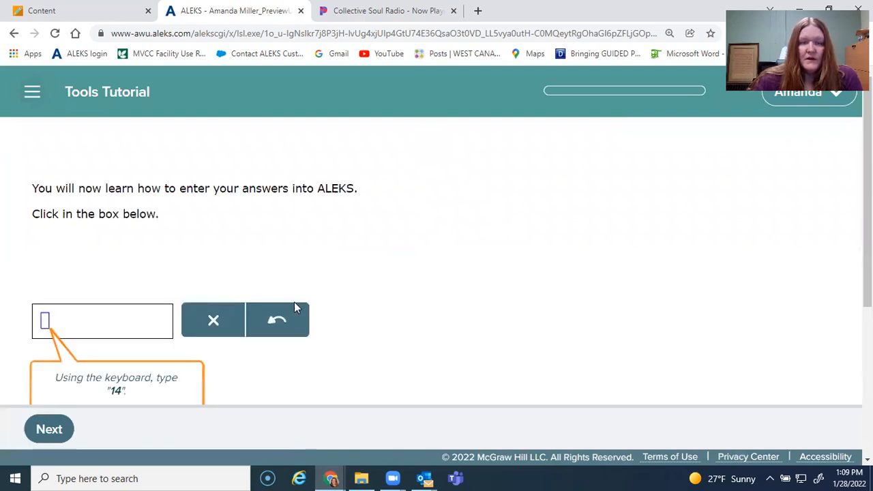
# Step: Finish the last Tools Tutorial step so the Initial Knowledge Check unlocks
pyautogui.click(48, 429)
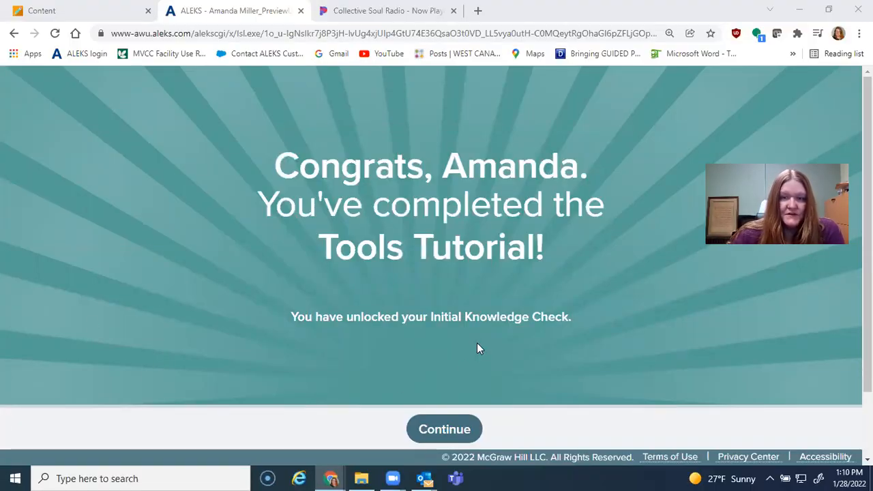
pyautogui.moveTo(511, 331)
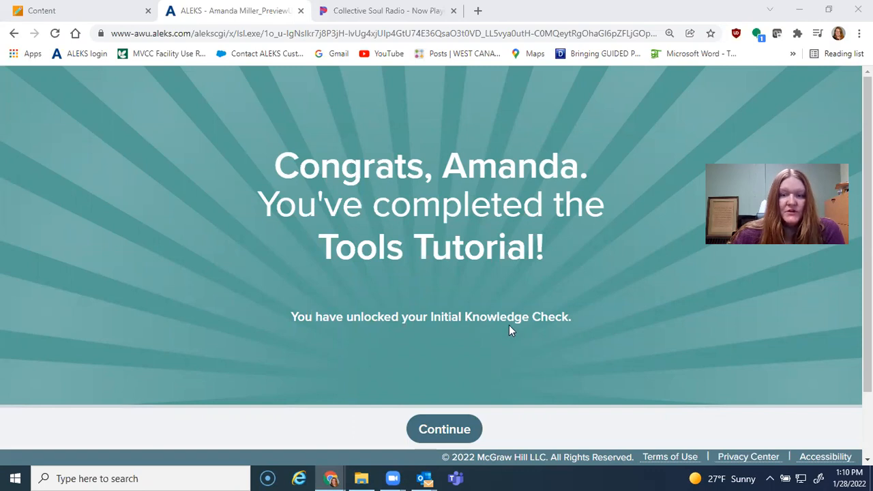
pyautogui.moveTo(341, 351)
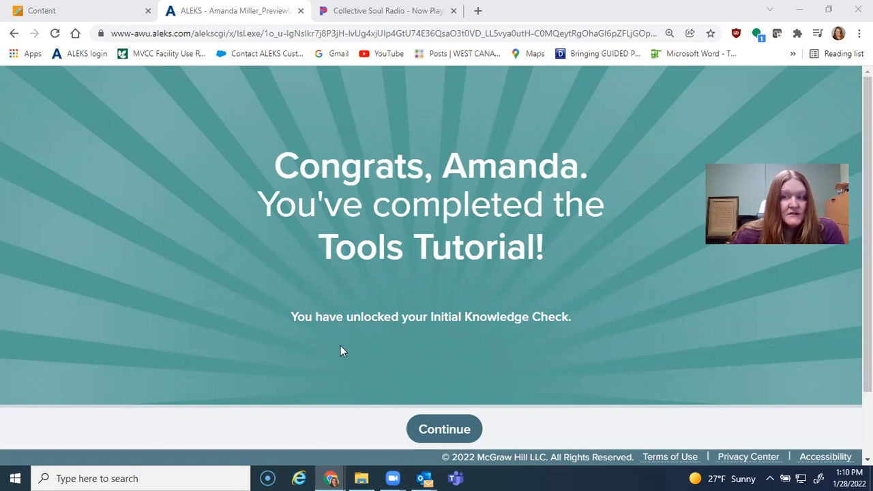
pyautogui.moveTo(401, 354)
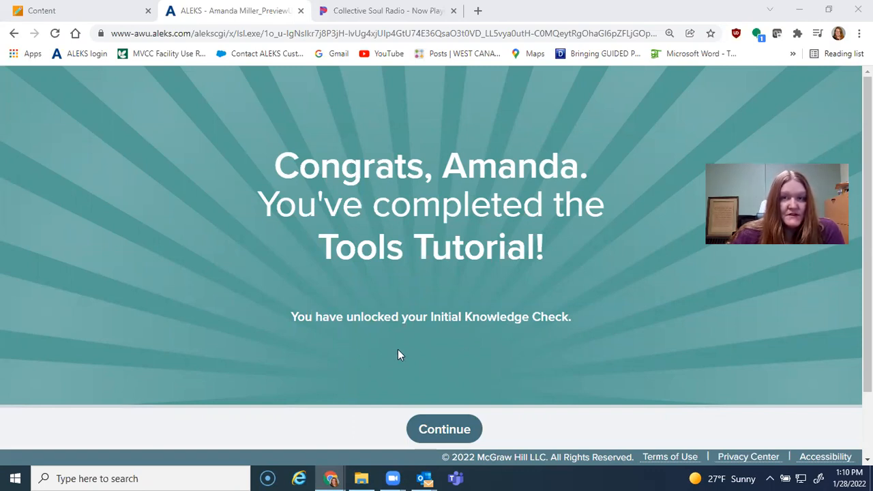
pyautogui.moveTo(335, 398)
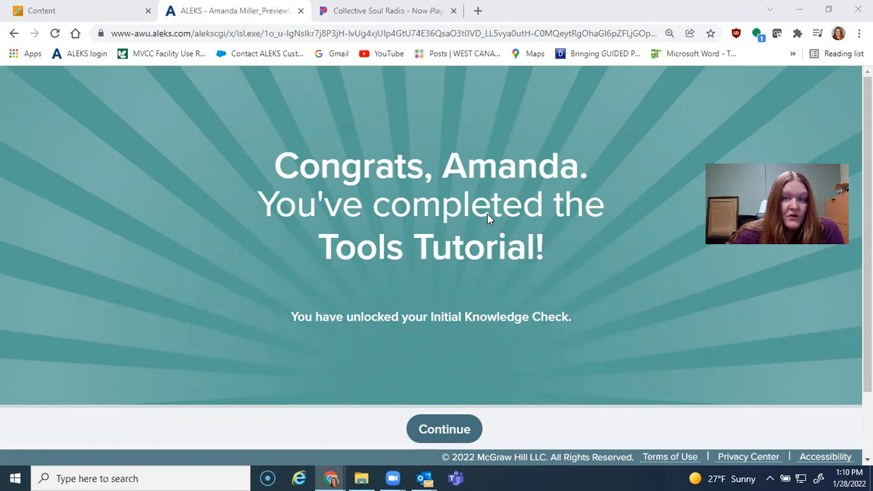
pyautogui.moveTo(397, 301)
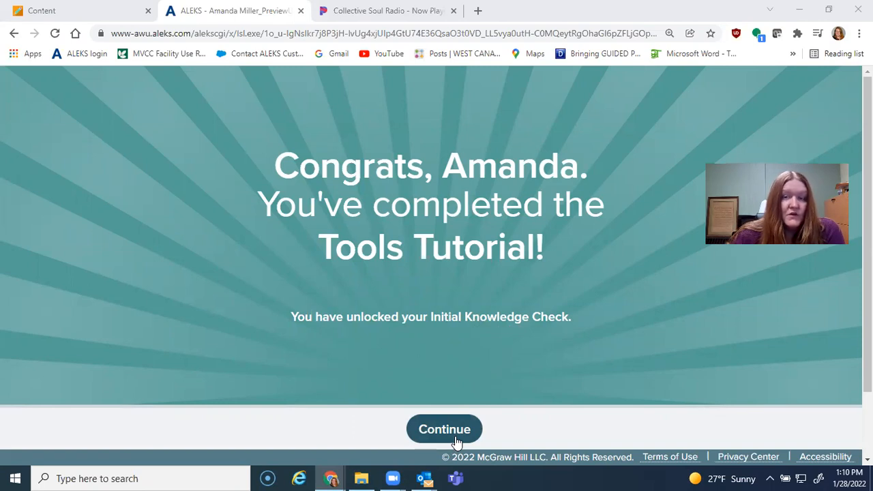
# Step: Begin the Initial Knowledge Check and step through its tips slides to the sample-question preview
pyautogui.click(444, 429)
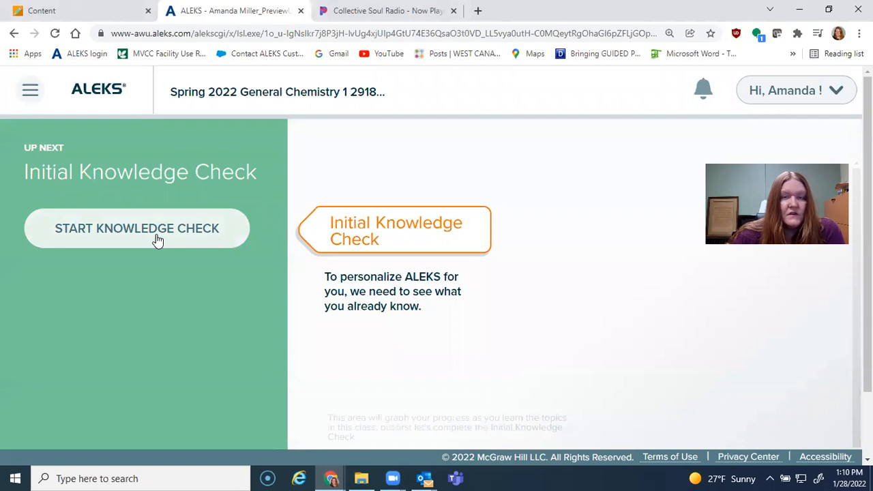
pyautogui.click(137, 228)
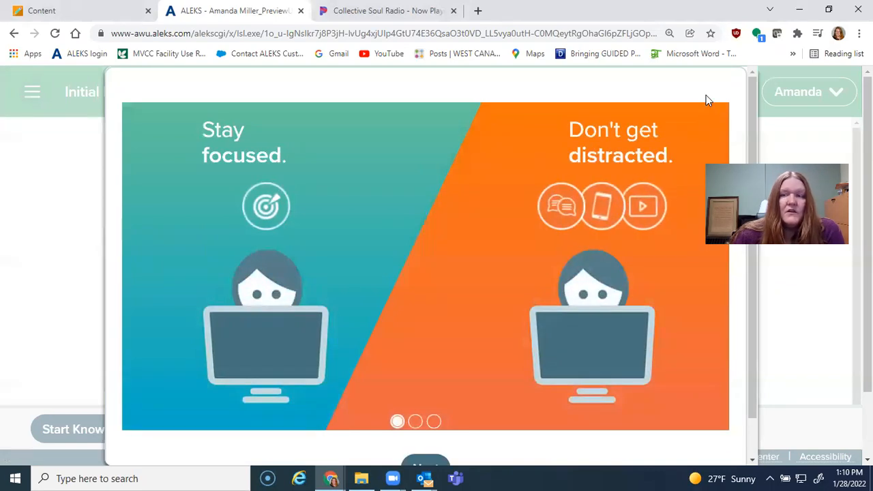
pyautogui.moveTo(496, 185)
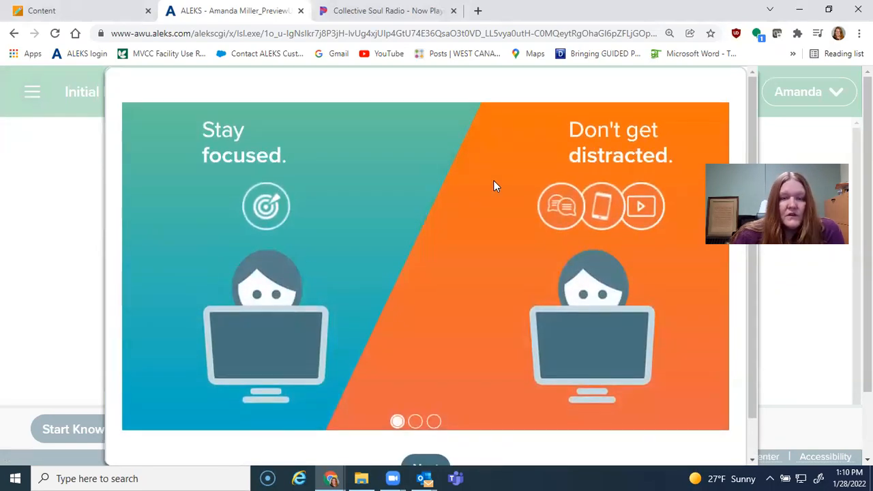
pyautogui.click(415, 422)
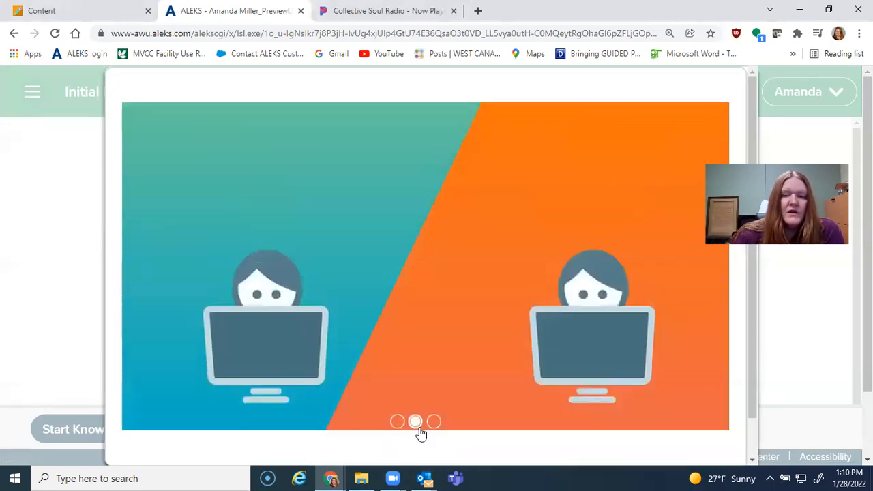
pyautogui.click(416, 421)
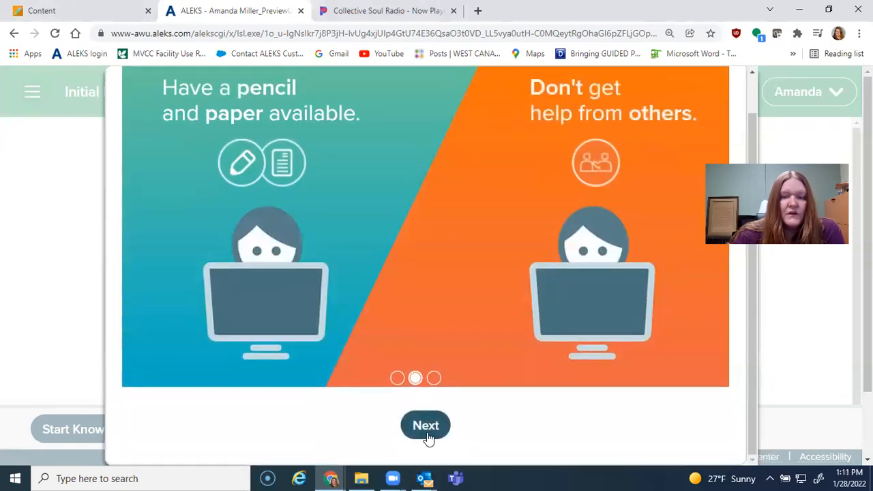
pyautogui.click(426, 425)
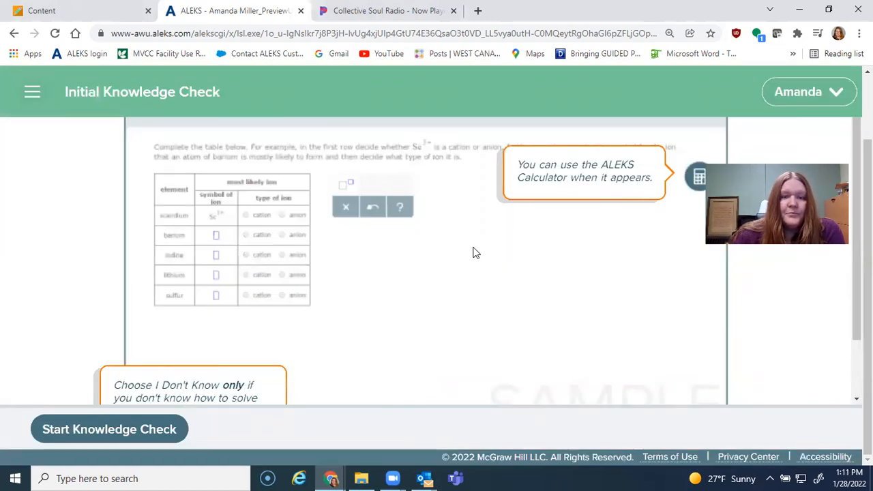
# Step: Start the knowledge check questions, reaching Question 1 on protactinium's protons and electrons
pyautogui.click(109, 429)
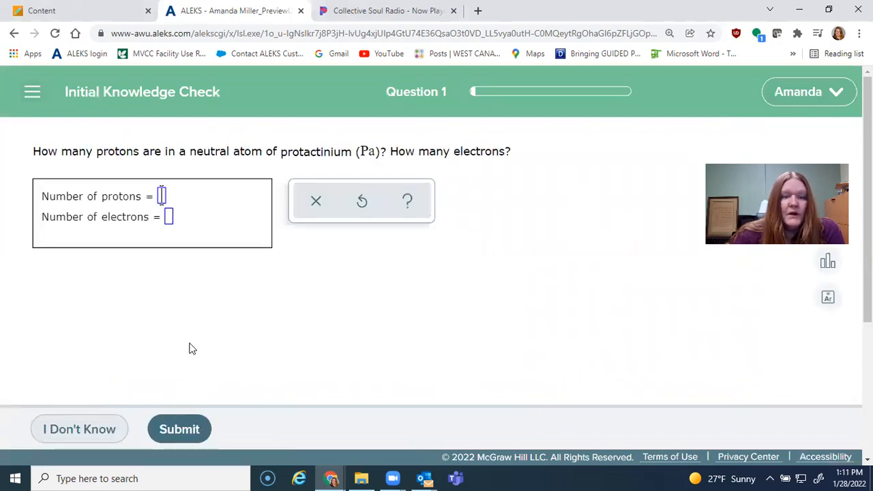
pyautogui.moveTo(201, 310)
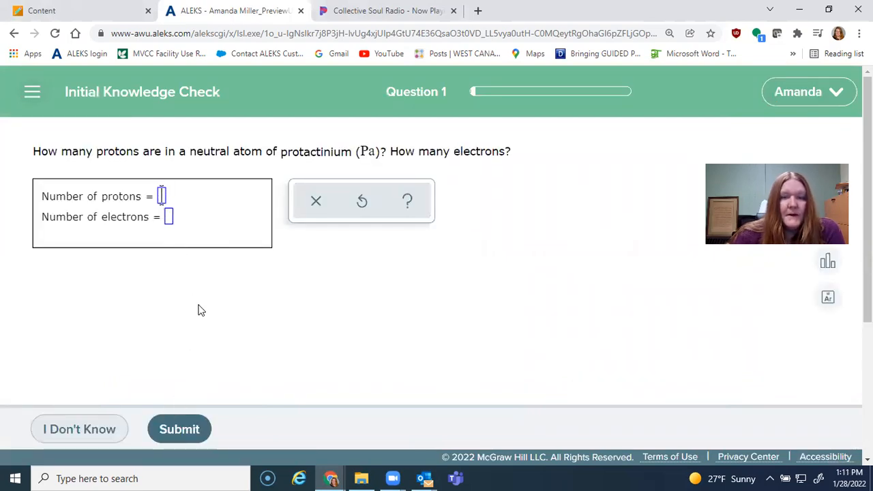
pyautogui.moveTo(641, 255)
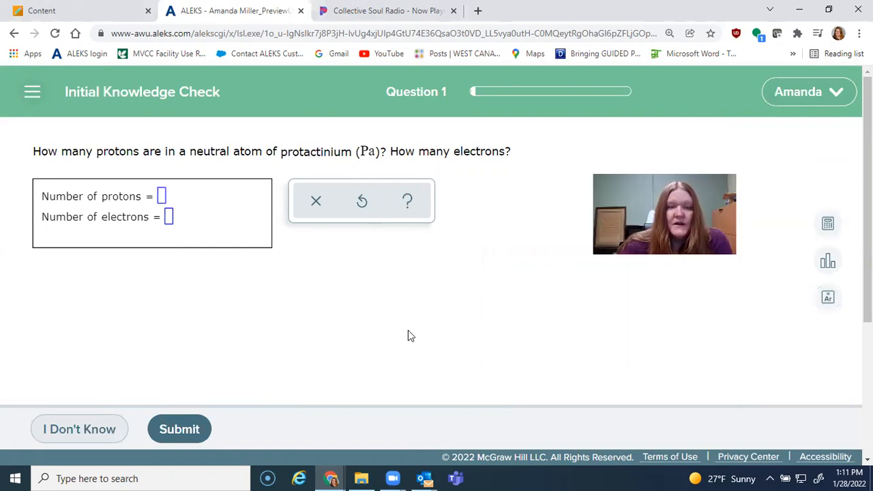
pyautogui.moveTo(828, 260)
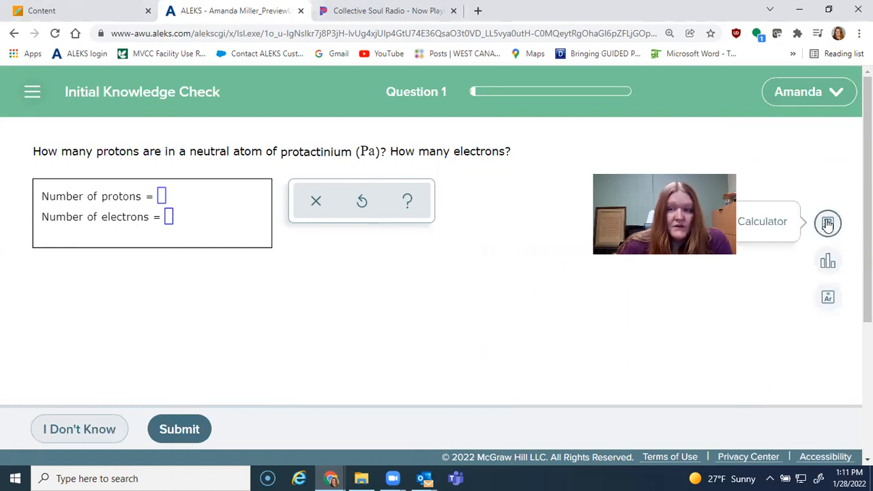
pyautogui.moveTo(759, 241)
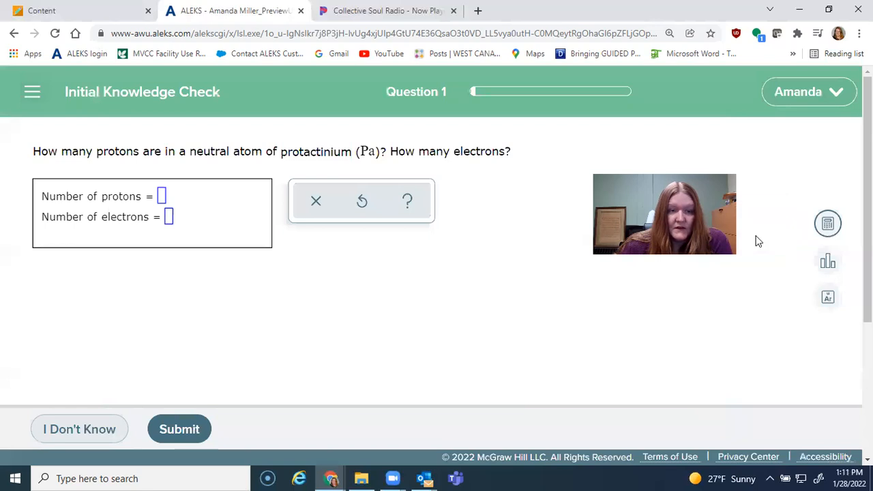
pyautogui.moveTo(54, 393)
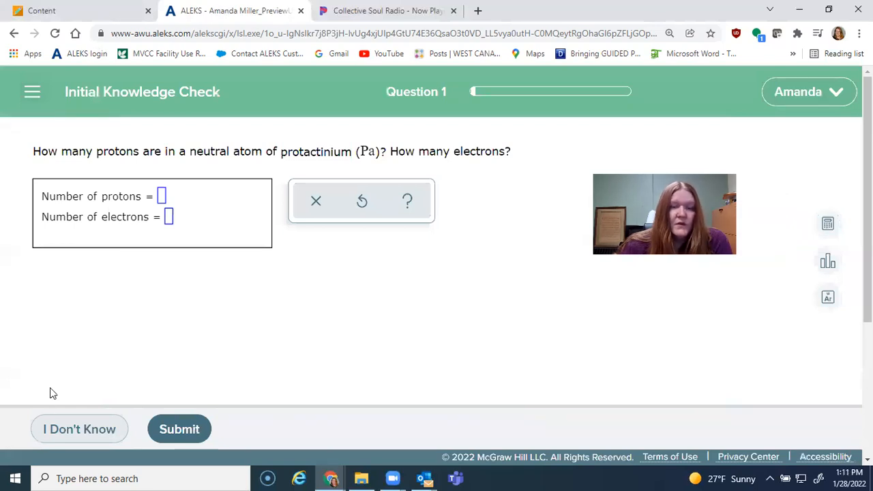
pyautogui.moveTo(87, 437)
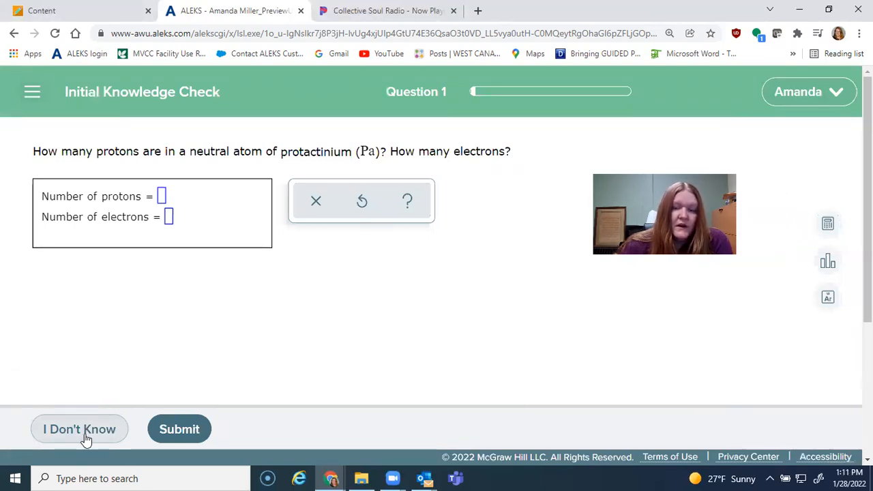
pyautogui.moveTo(68, 468)
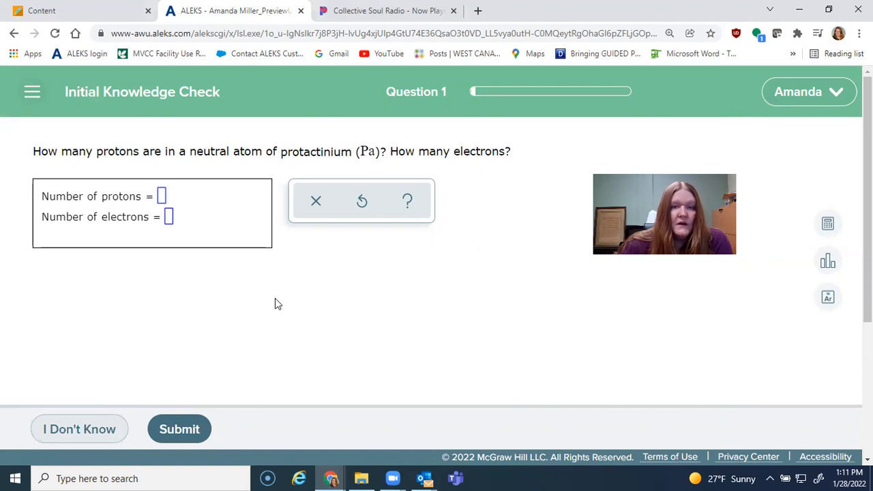
pyautogui.moveTo(406, 96)
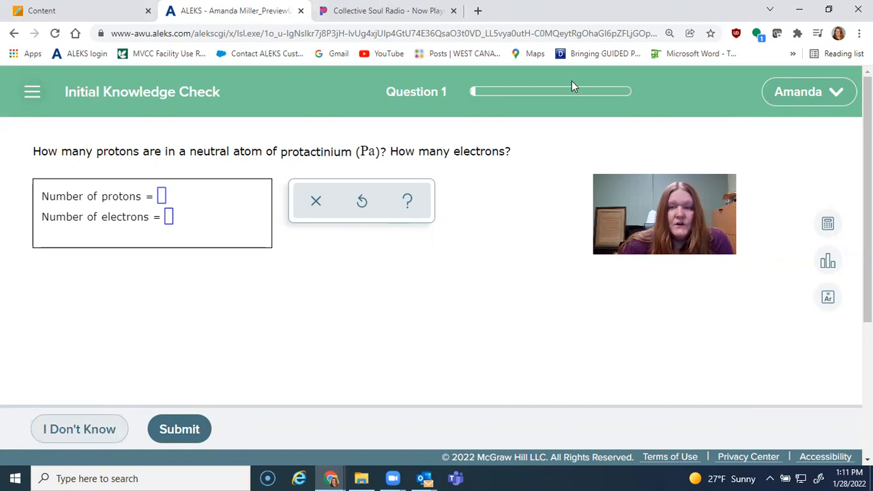
pyautogui.moveTo(483, 77)
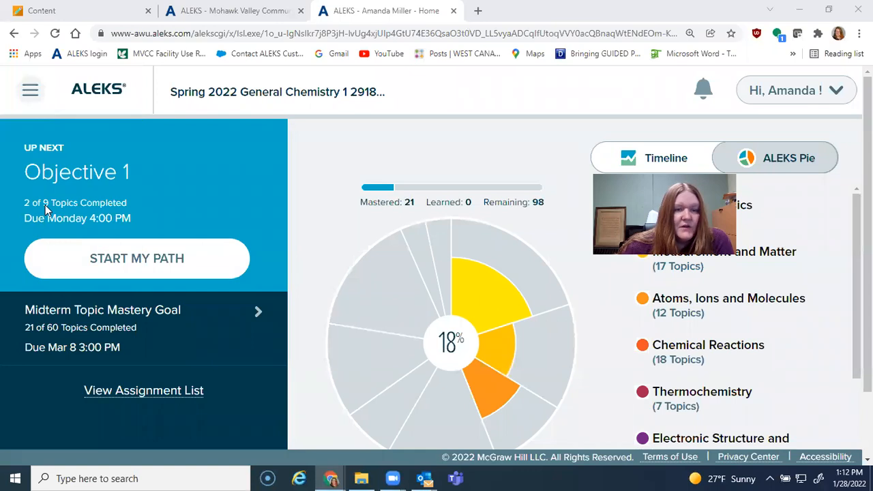
pyautogui.moveTo(113, 230)
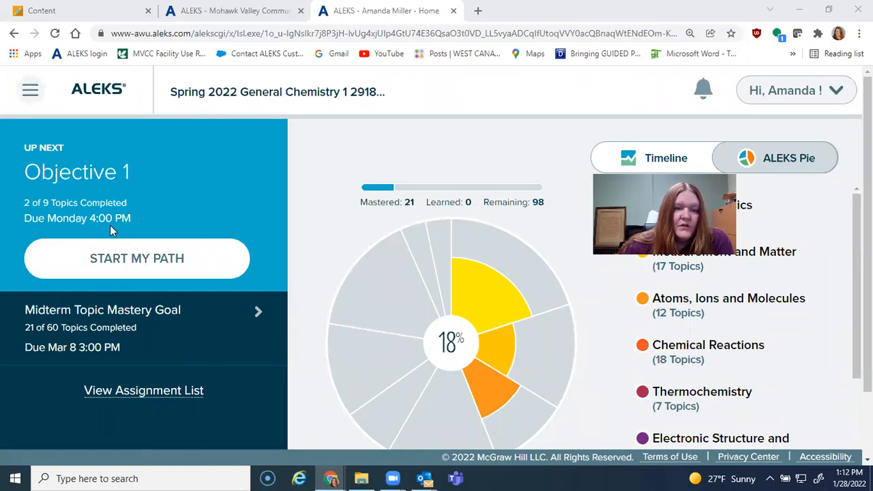
pyautogui.moveTo(150, 133)
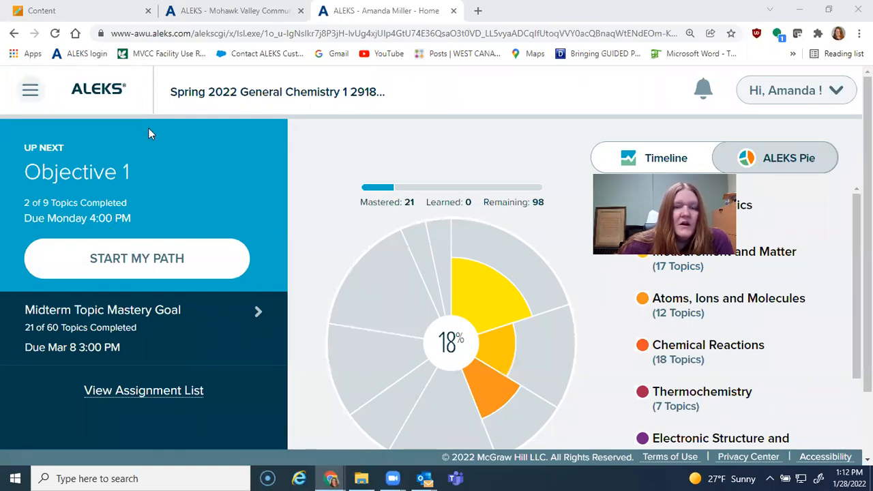
pyautogui.moveTo(271, 398)
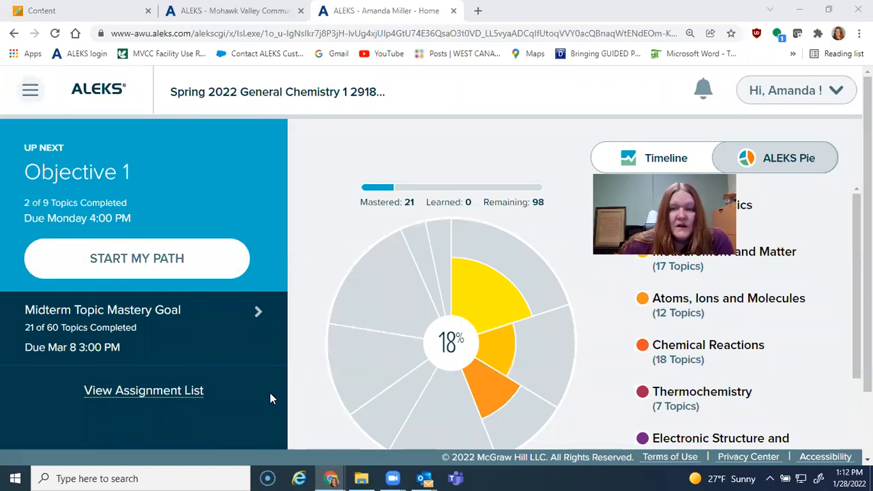
# Step: Scroll the class home page to the ALEKS Pie at 18% with 21 topics mastered
pyautogui.scroll(-3)
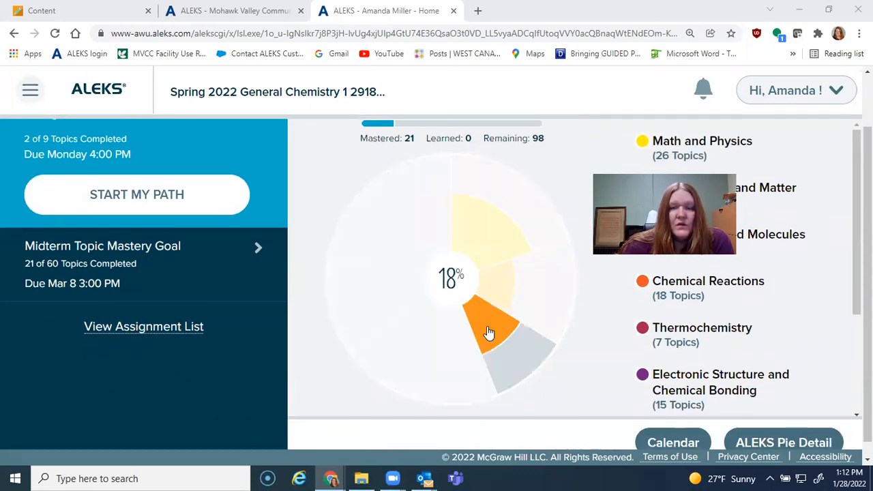
pyautogui.moveTo(474, 226)
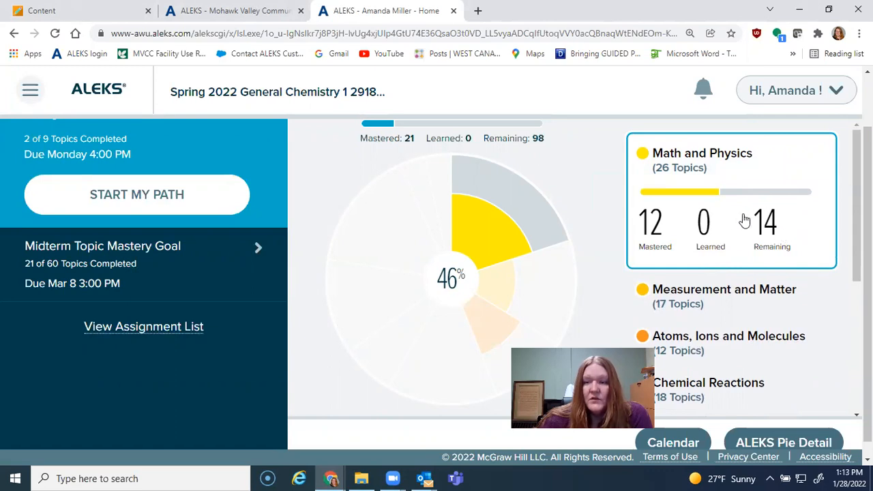
pyautogui.moveTo(544, 247)
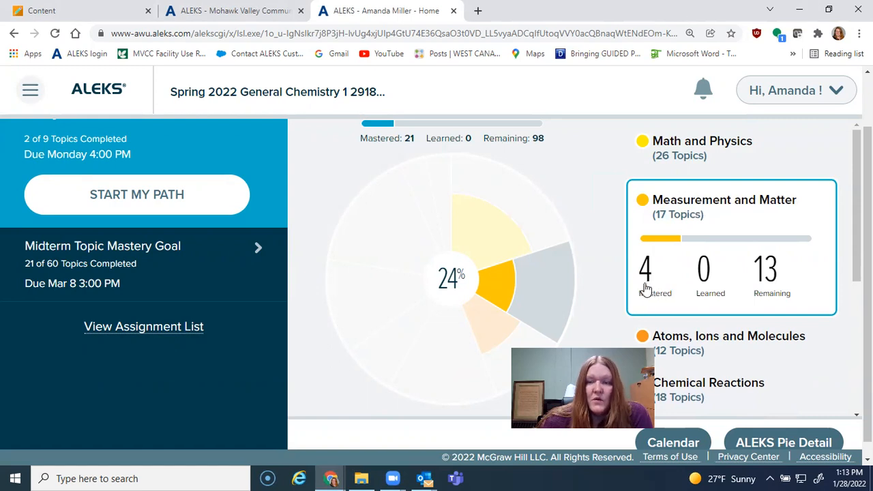
pyautogui.moveTo(73, 179)
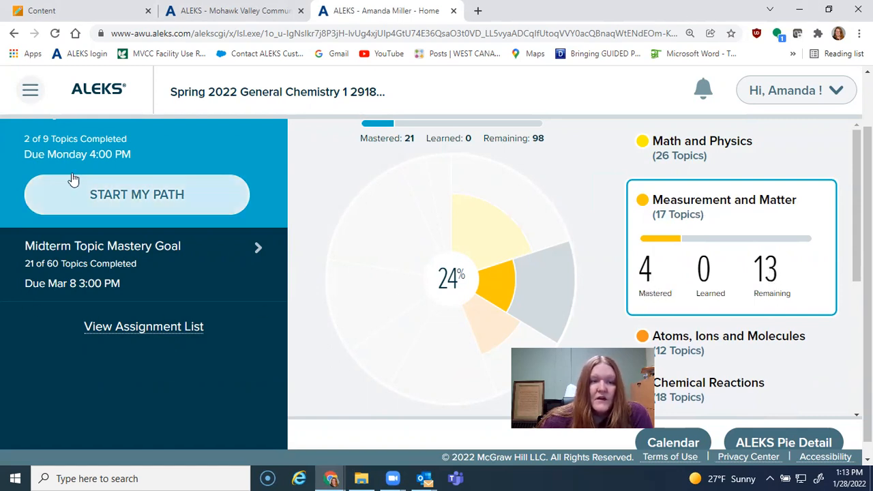
pyautogui.moveTo(197, 208)
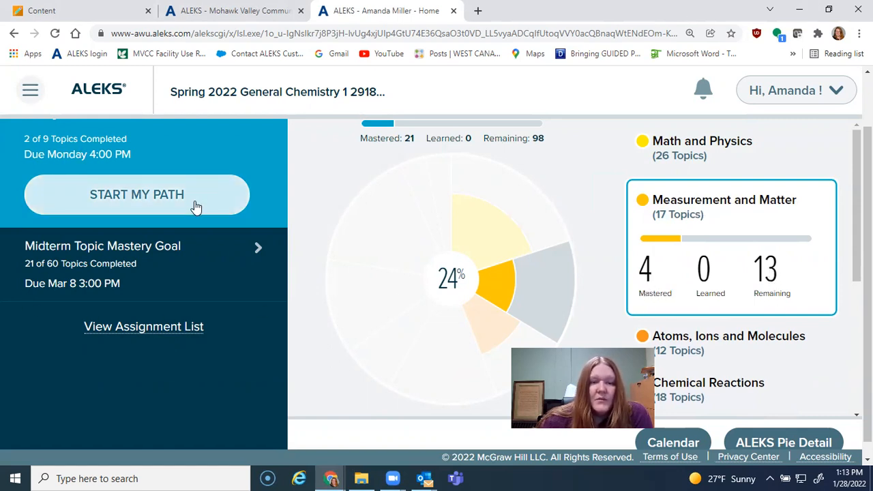
pyautogui.click(136, 194)
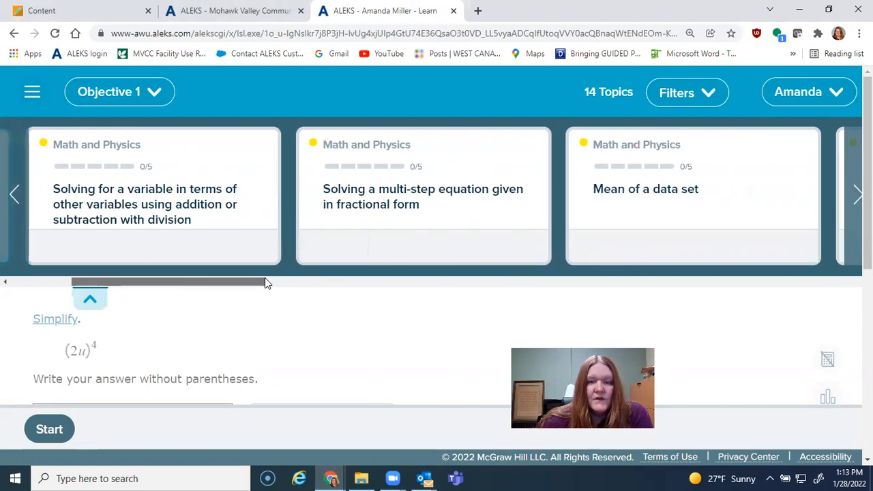
pyautogui.click(89, 299)
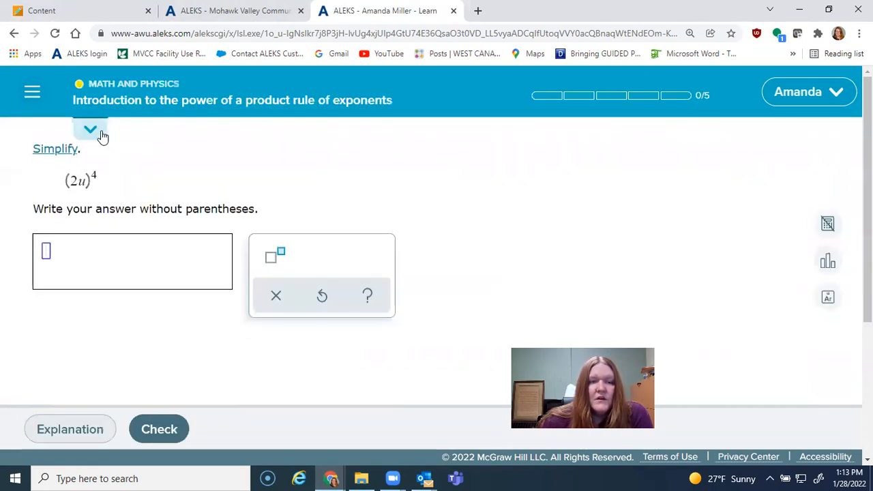
pyautogui.click(89, 129)
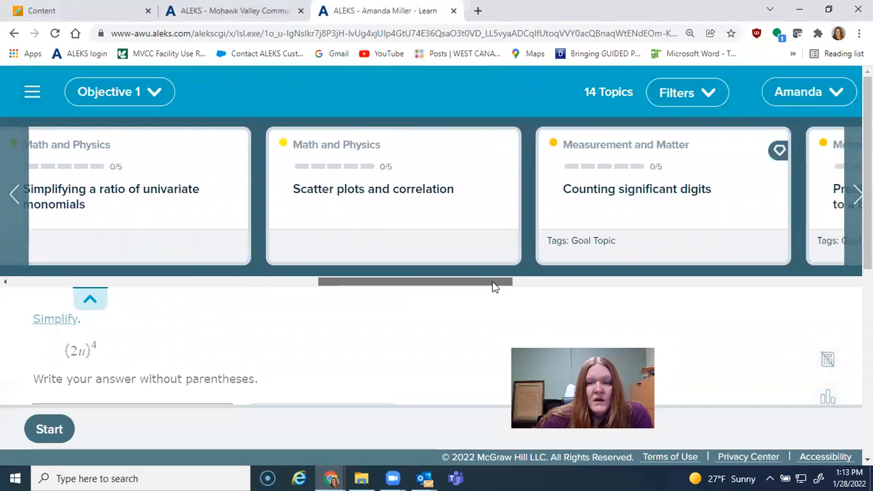
pyautogui.moveTo(416, 281); pyautogui.dragTo(487, 282)
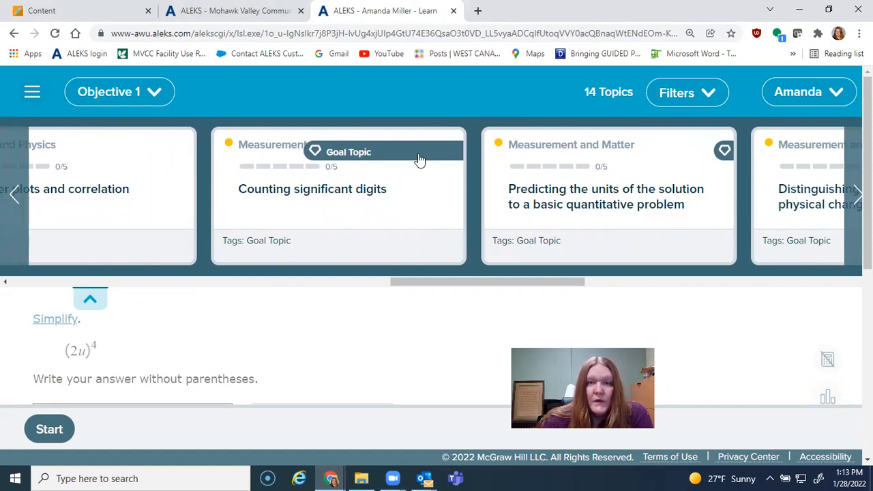
pyautogui.moveTo(56, 206)
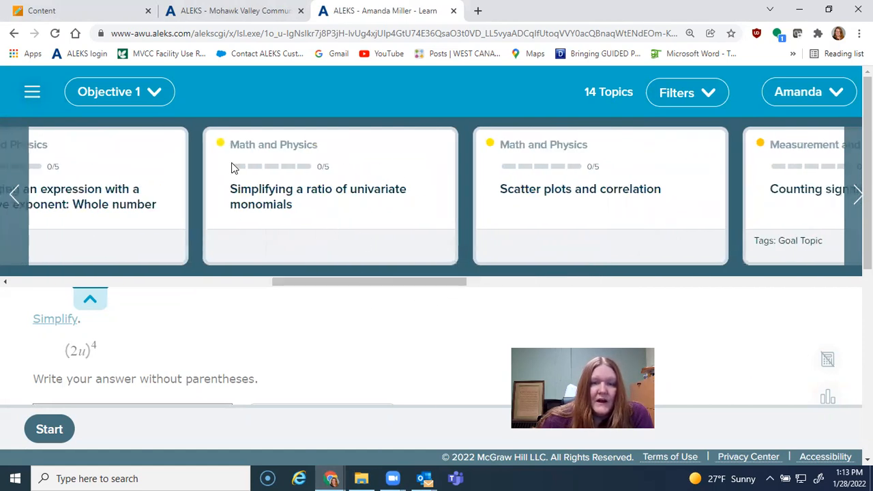
pyautogui.moveTo(369, 282); pyautogui.dragTo(458, 282)
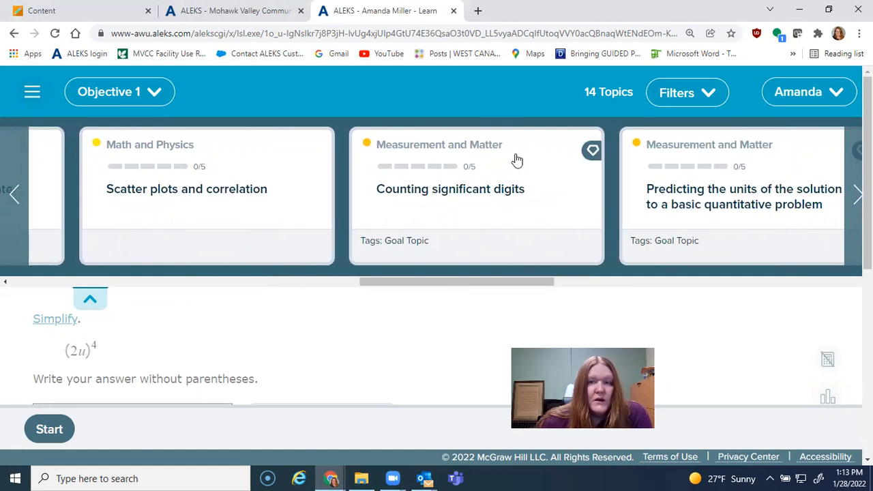
pyautogui.moveTo(561, 159)
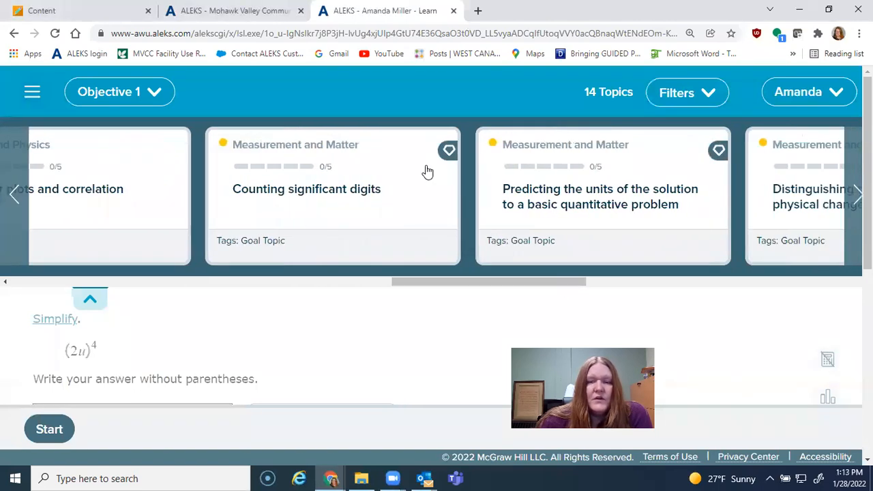
# Step: Load the Counting significant digits topic and reveal a locked topic's Mean of a data set prerequisite
pyautogui.click(333, 196)
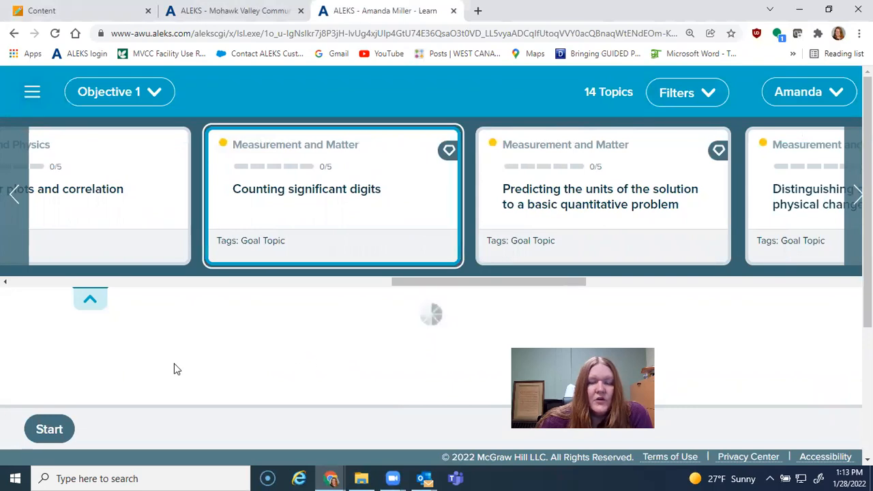
pyautogui.click(48, 429)
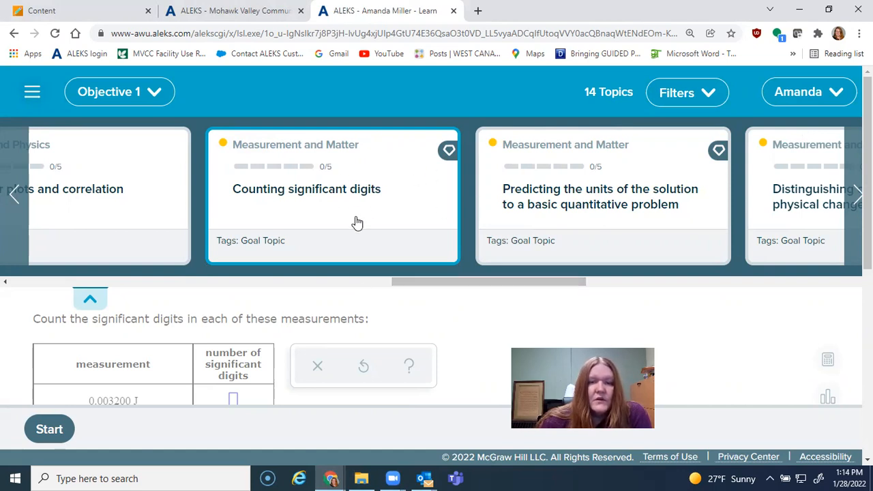
pyautogui.moveTo(582, 281)
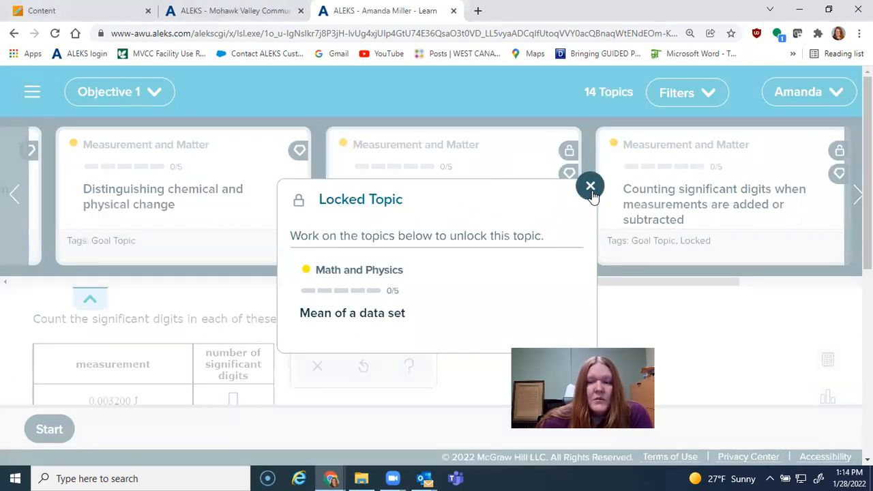
# Step: Dismiss the Locked Topic notices, scrolling the Objective 1 carousel to check the added-measurements topic's prerequisite
pyautogui.click(590, 185)
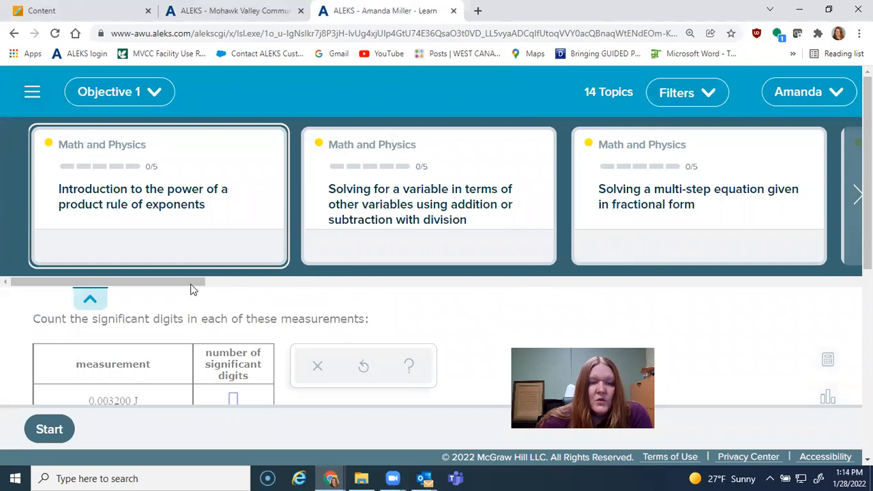
pyautogui.moveTo(106, 282); pyautogui.dragTo(627, 282)
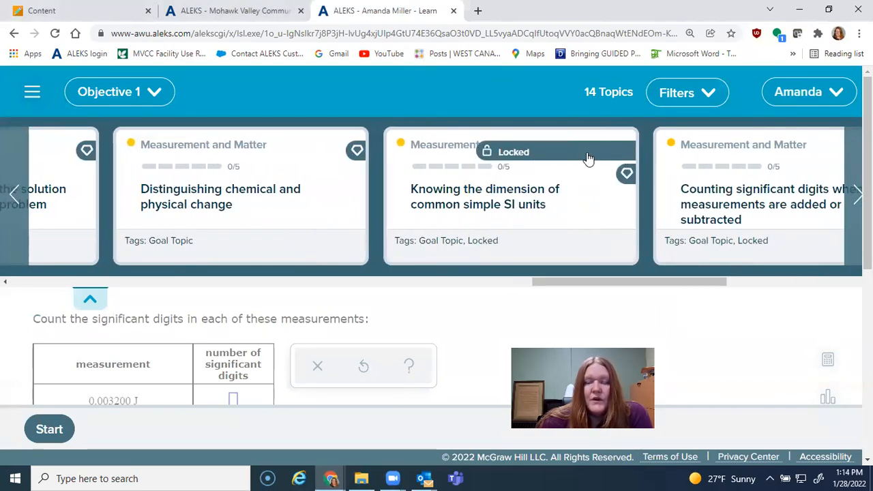
pyautogui.moveTo(581, 179)
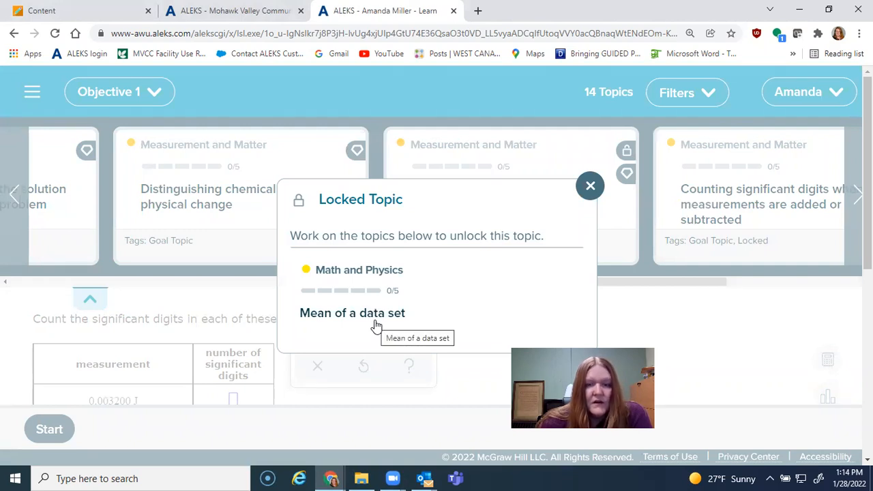
pyautogui.moveTo(316, 320)
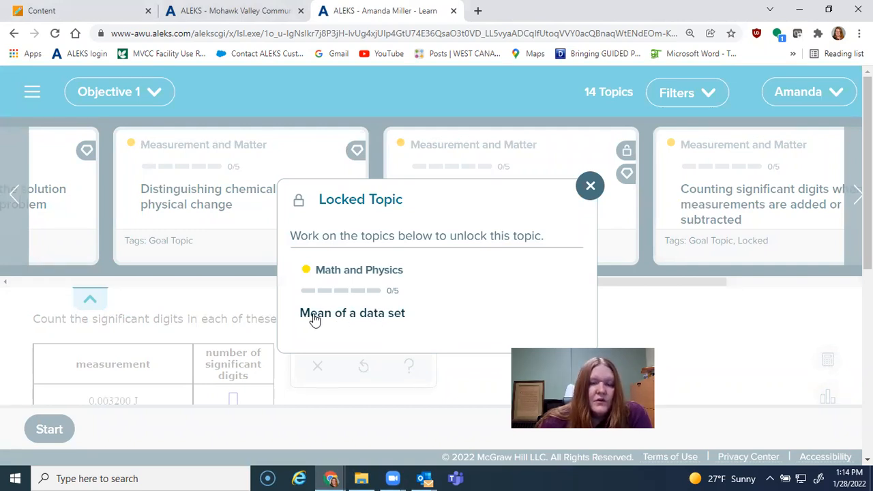
pyautogui.click(590, 186)
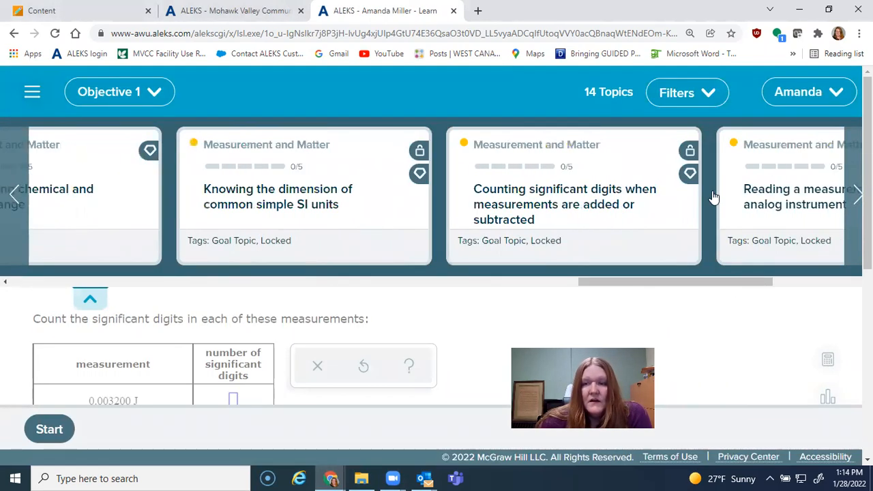
pyautogui.click(689, 151)
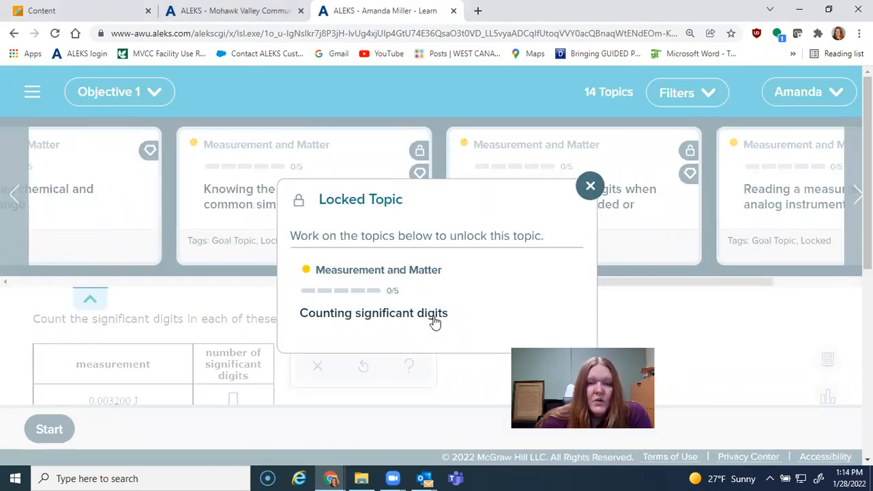
pyautogui.moveTo(416, 320)
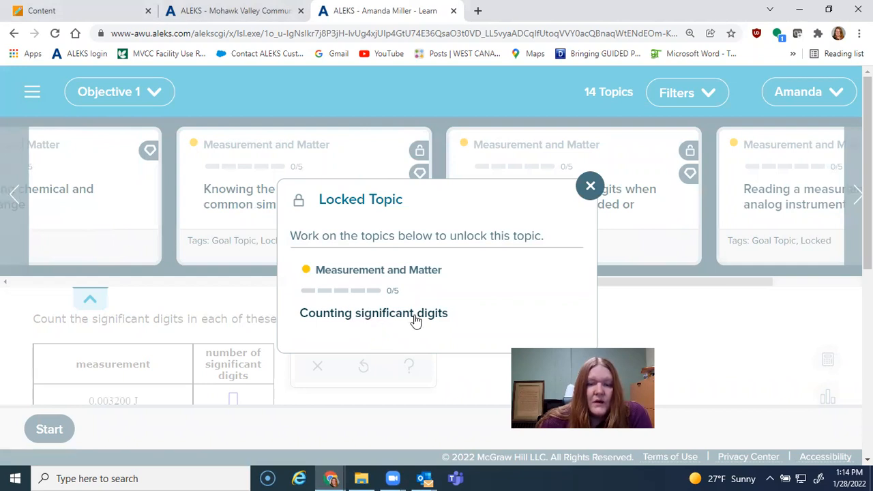
pyautogui.click(590, 186)
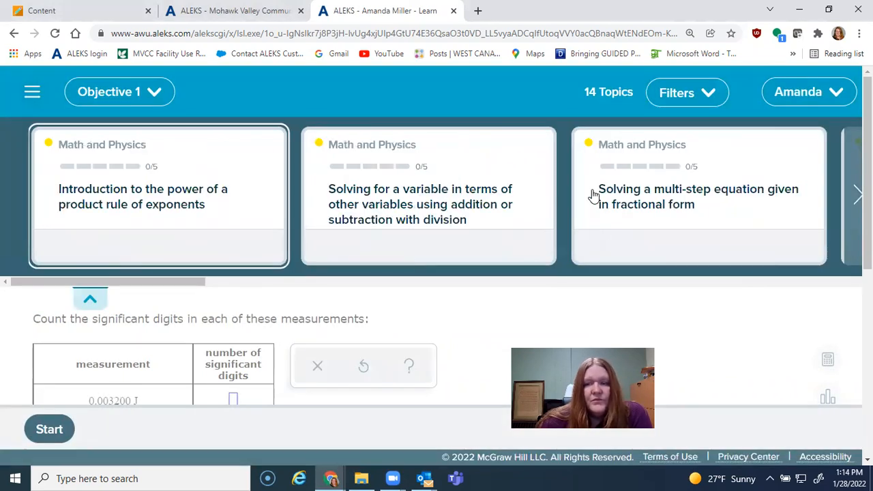
pyautogui.moveTo(593, 73)
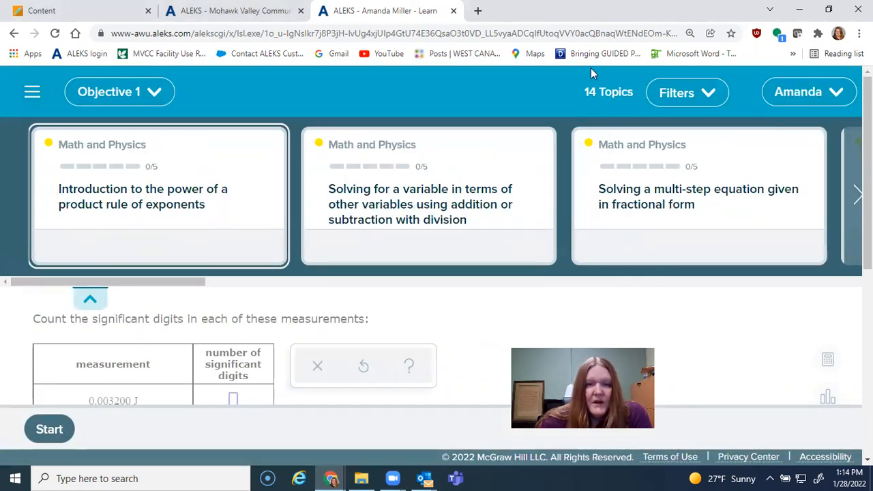
pyautogui.moveTo(144, 113)
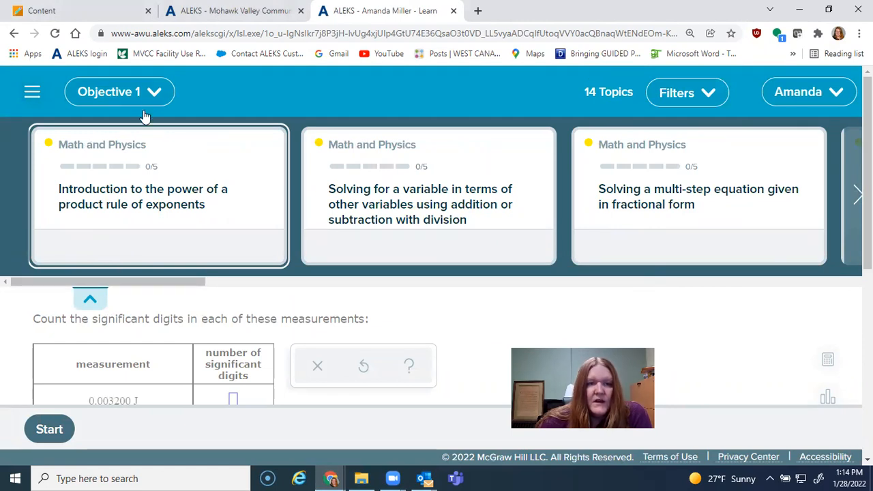
# Step: Expand the Objective 1 dropdown to list all class objectives
pyautogui.click(119, 91)
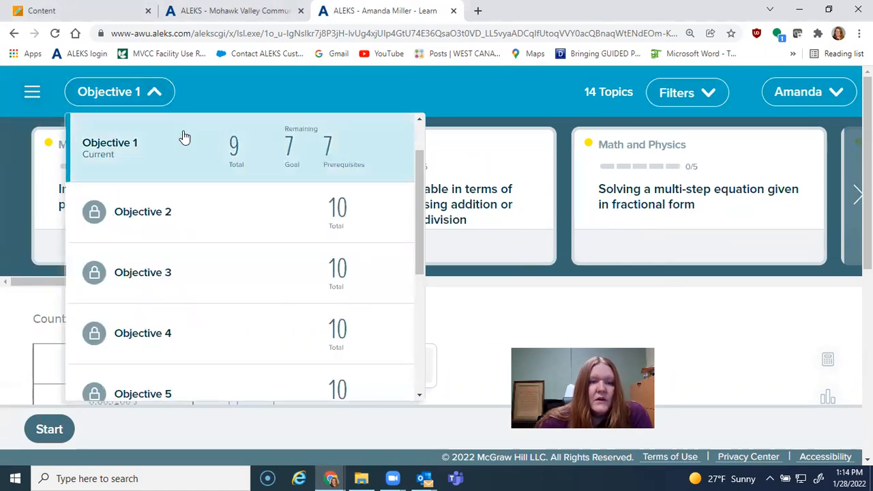
pyautogui.moveTo(222, 278)
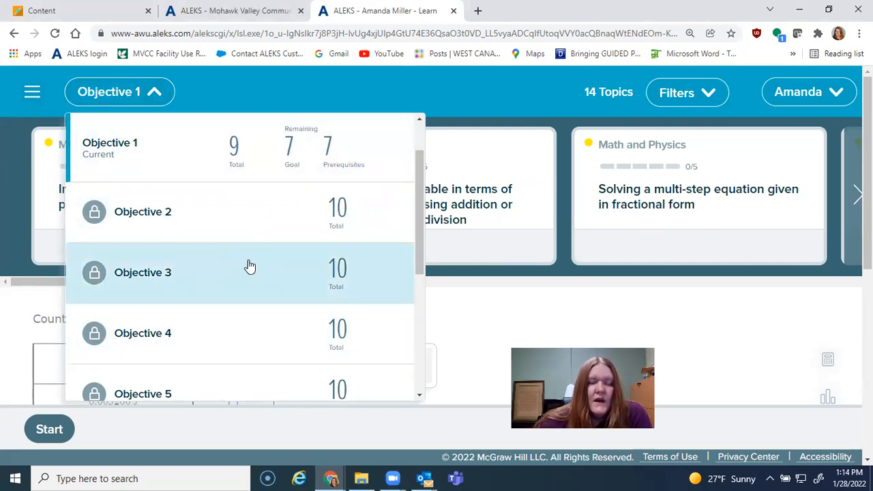
pyautogui.moveTo(214, 278)
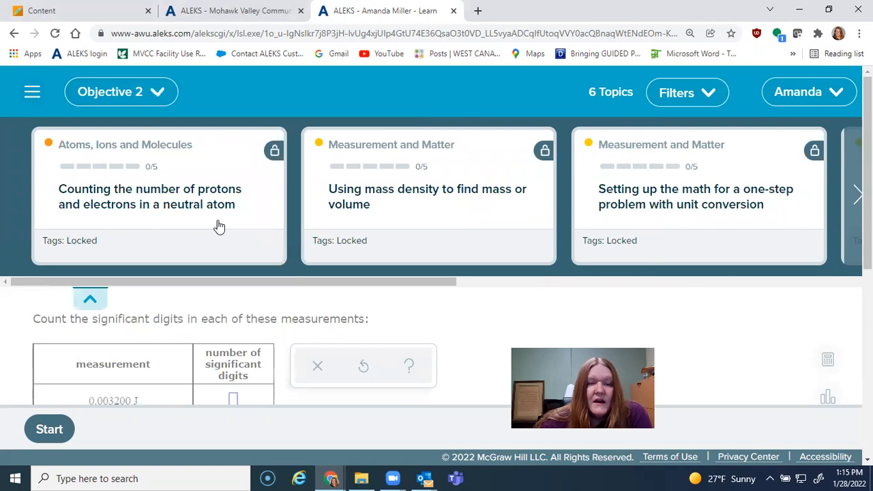
pyautogui.moveTo(286, 111)
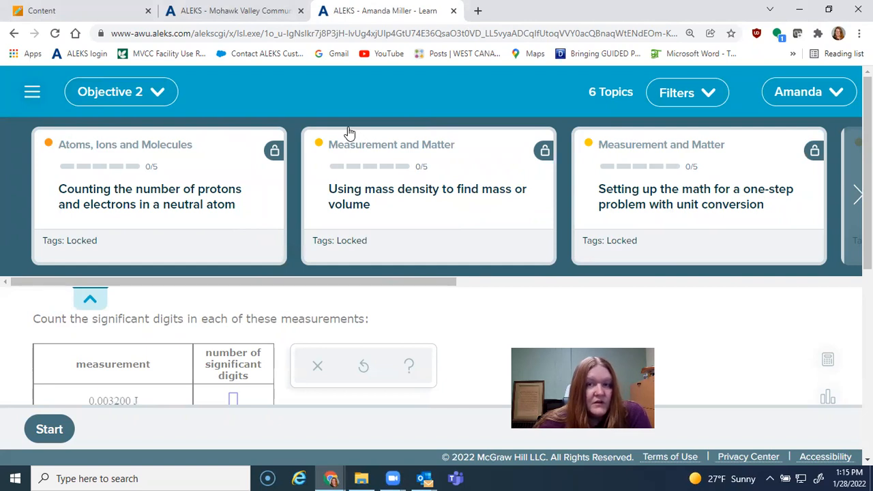
pyautogui.moveTo(354, 127)
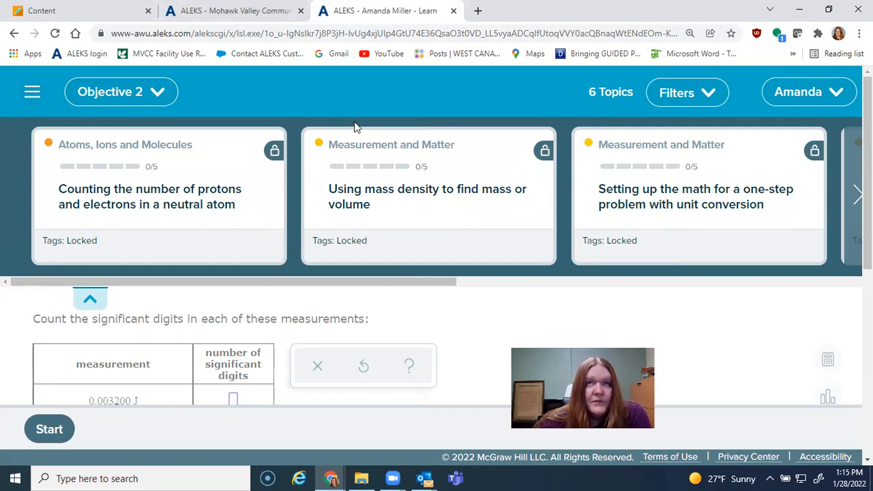
pyautogui.moveTo(380, 119)
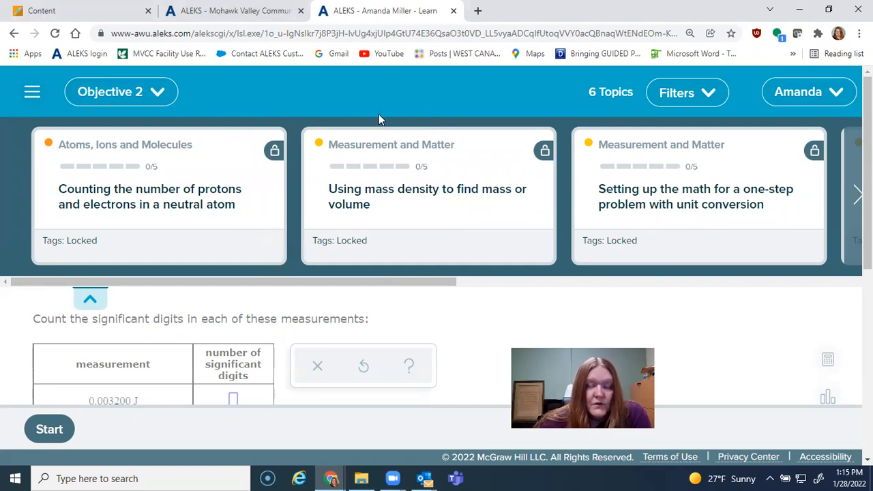